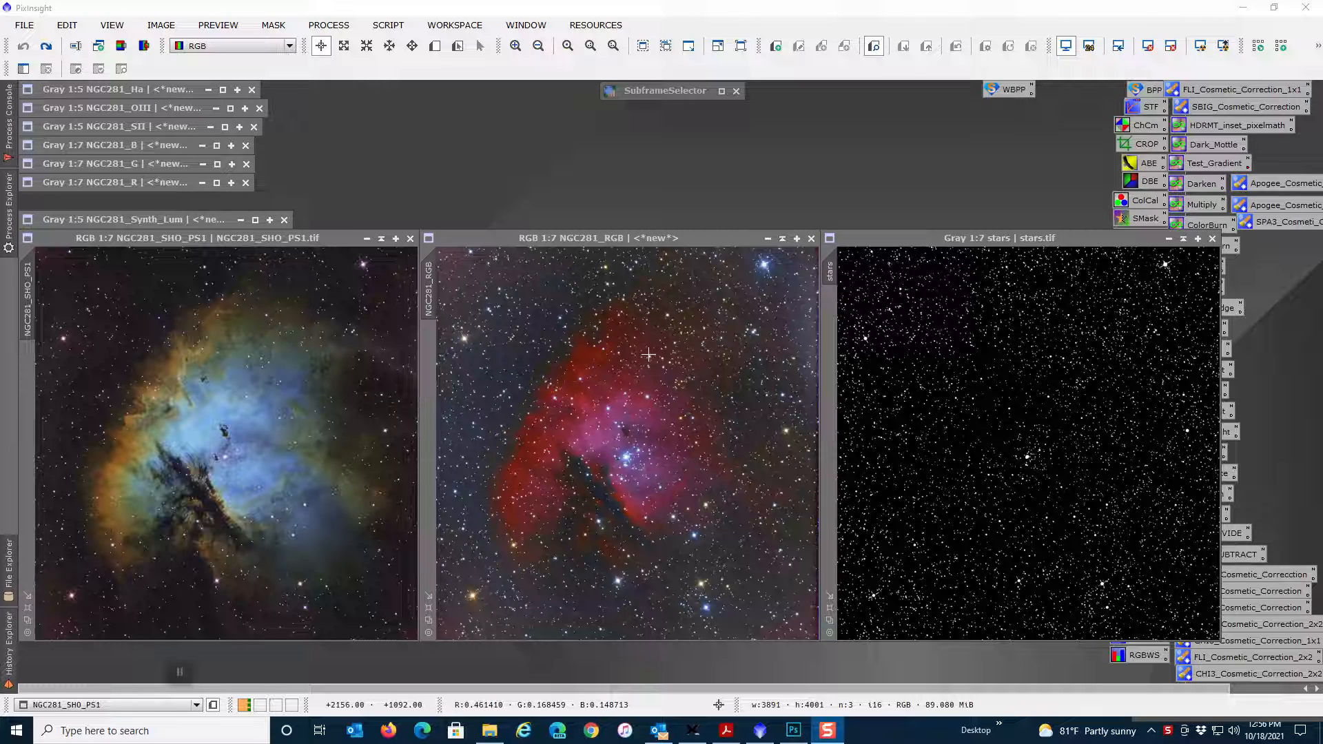
{"action": "mouse_move", "coordinate": [323, 317]}
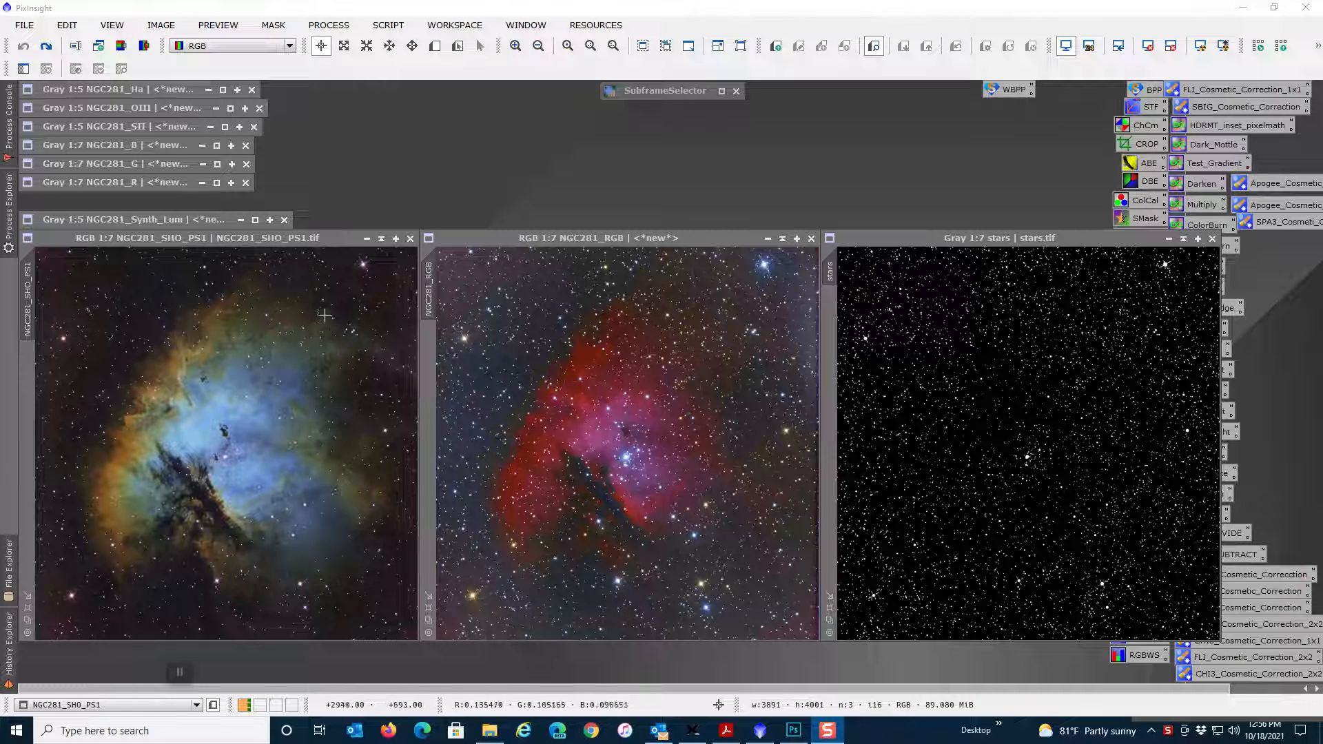
{"action": "mouse_move", "coordinate": [278, 419]}
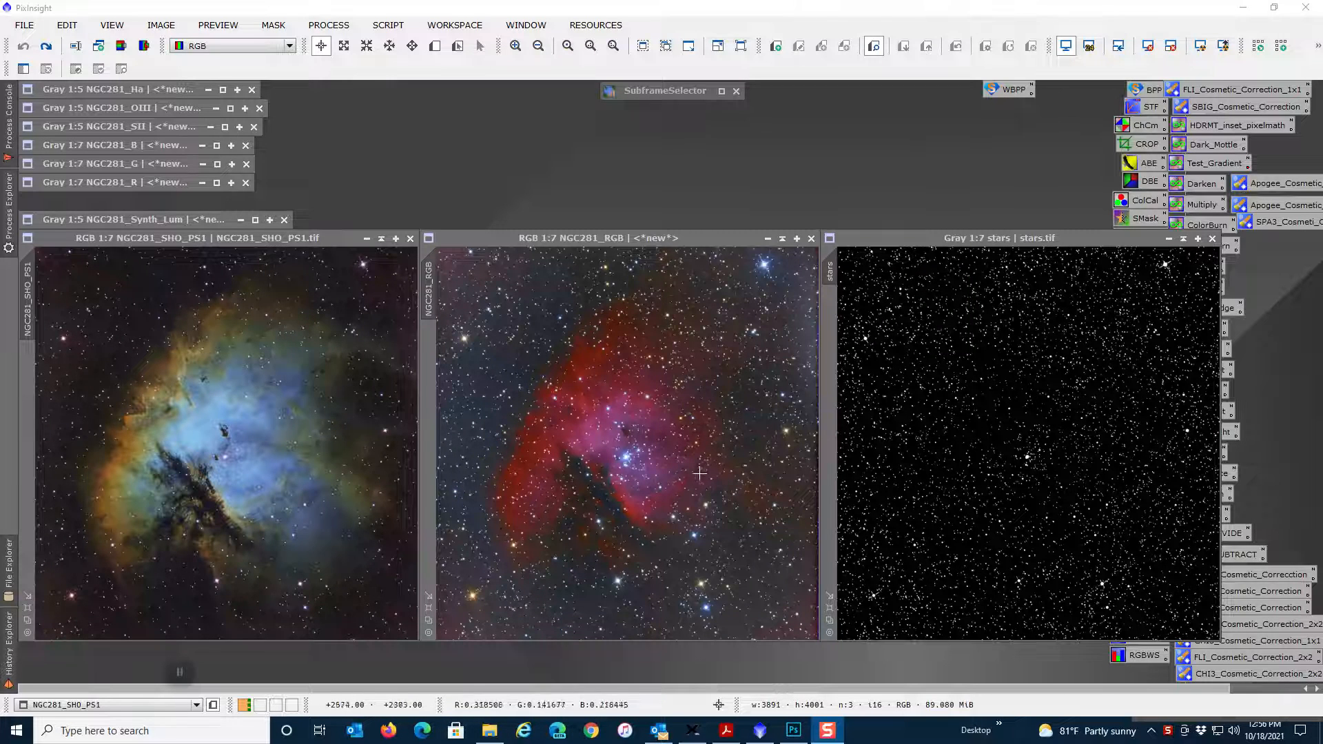
{"action": "mouse_move", "coordinate": [628, 427]}
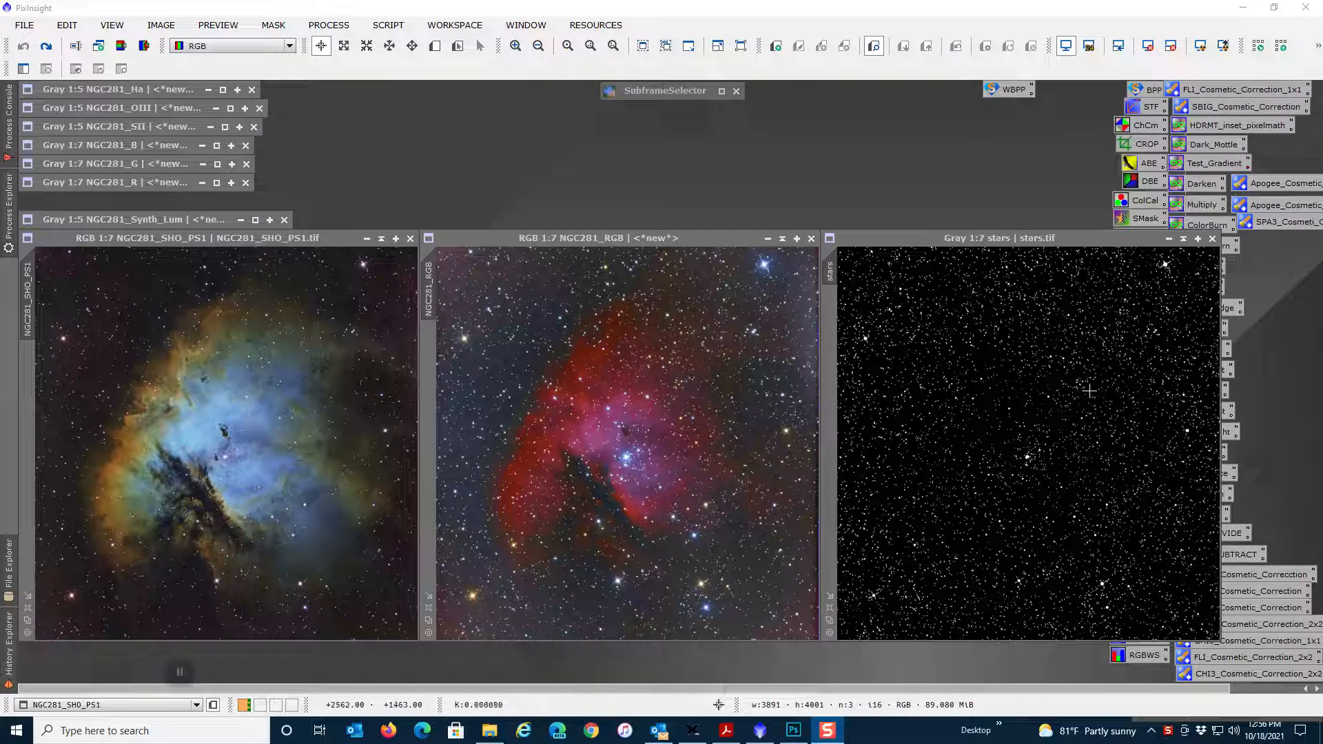
{"action": "mouse_move", "coordinate": [1005, 425]}
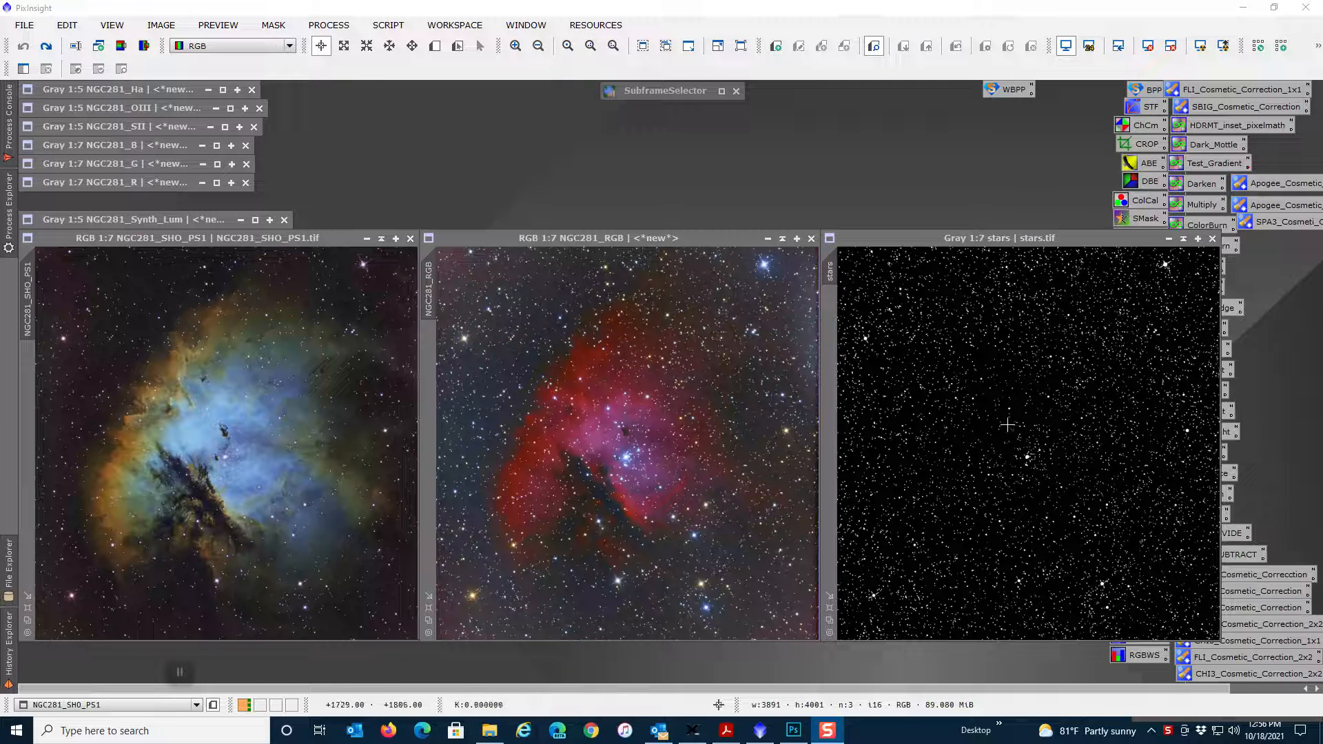
{"action": "mouse_move", "coordinate": [159, 346]}
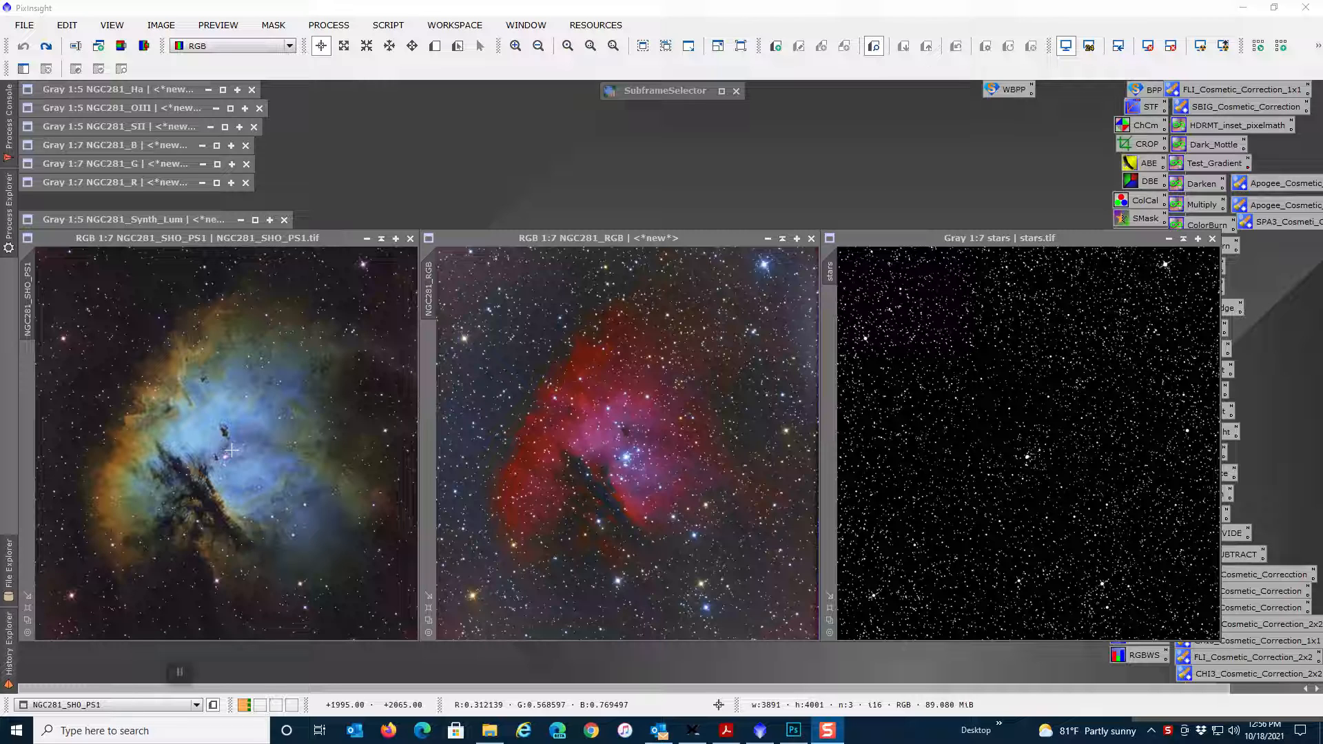
{"action": "mouse_move", "coordinate": [562, 294]}
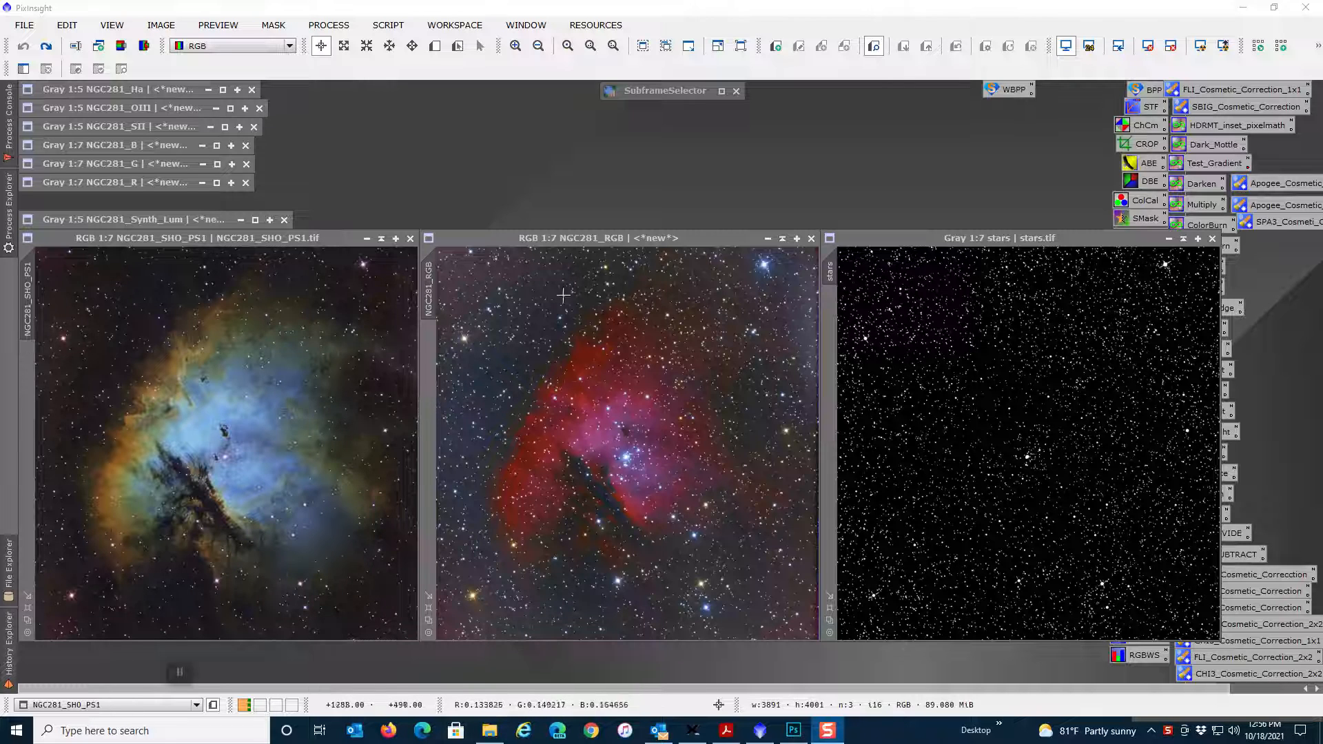
{"action": "mouse_move", "coordinate": [627, 379]}
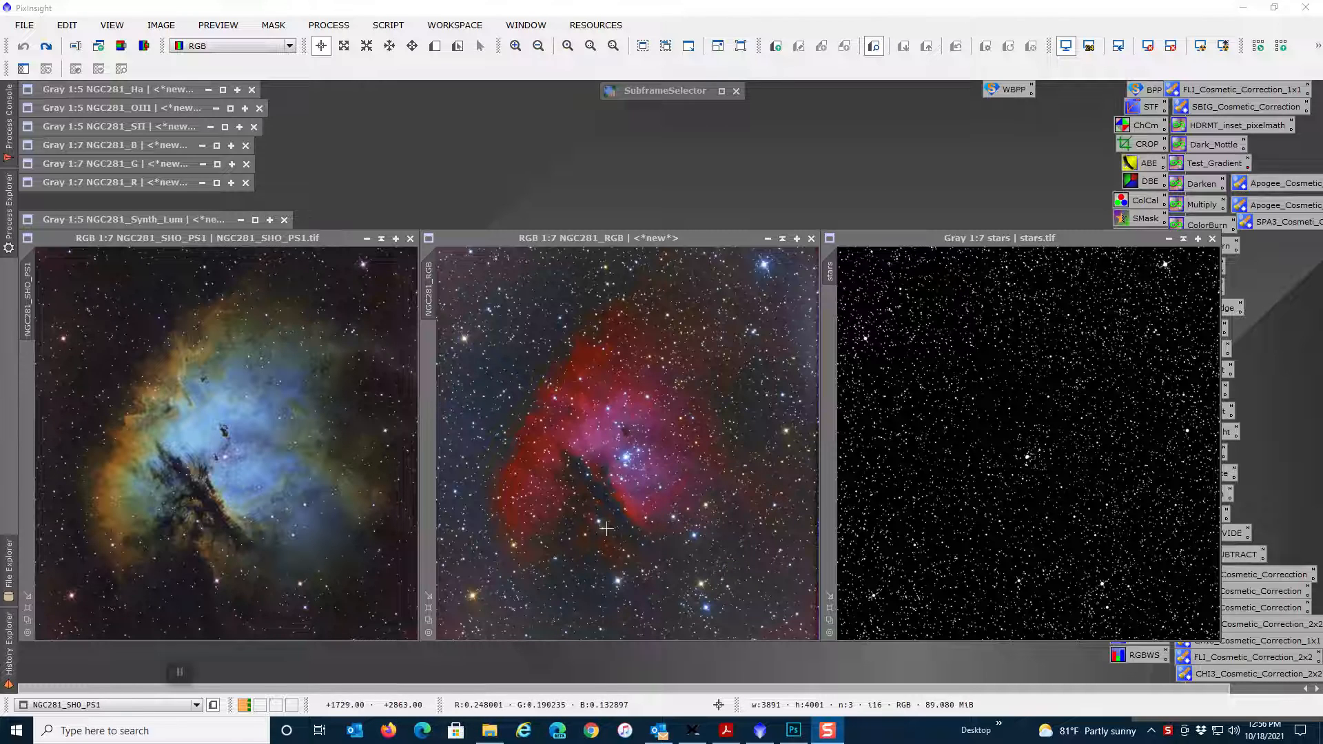
{"action": "mouse_move", "coordinate": [562, 547]}
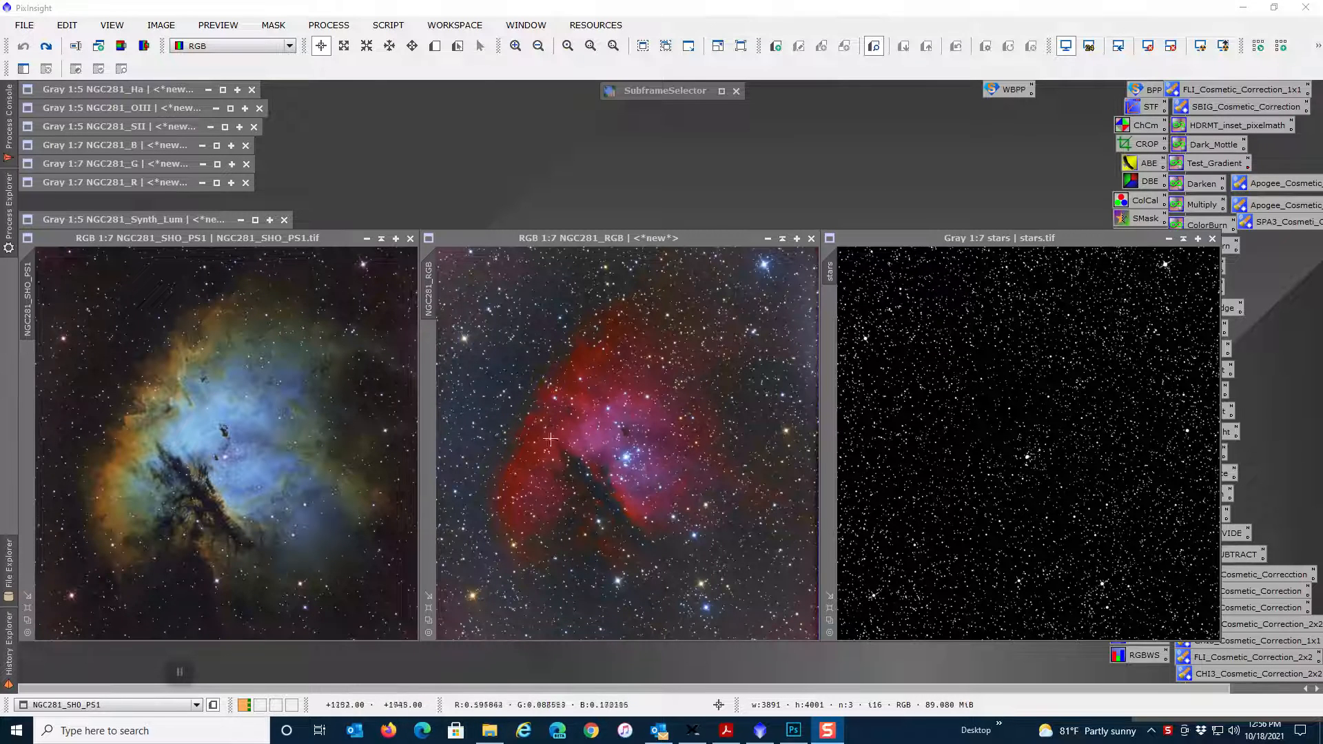
{"action": "mouse_move", "coordinate": [455, 346]}
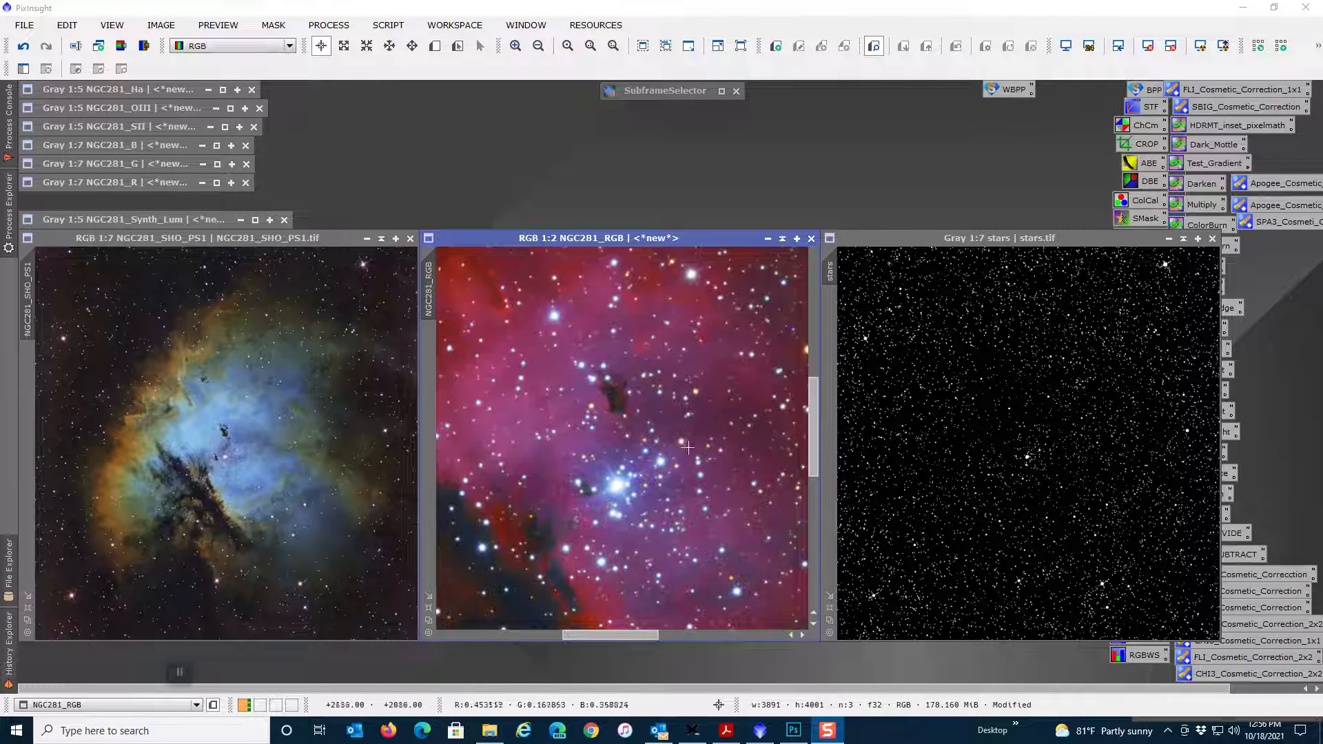
{"action": "mouse_move", "coordinate": [582, 383]}
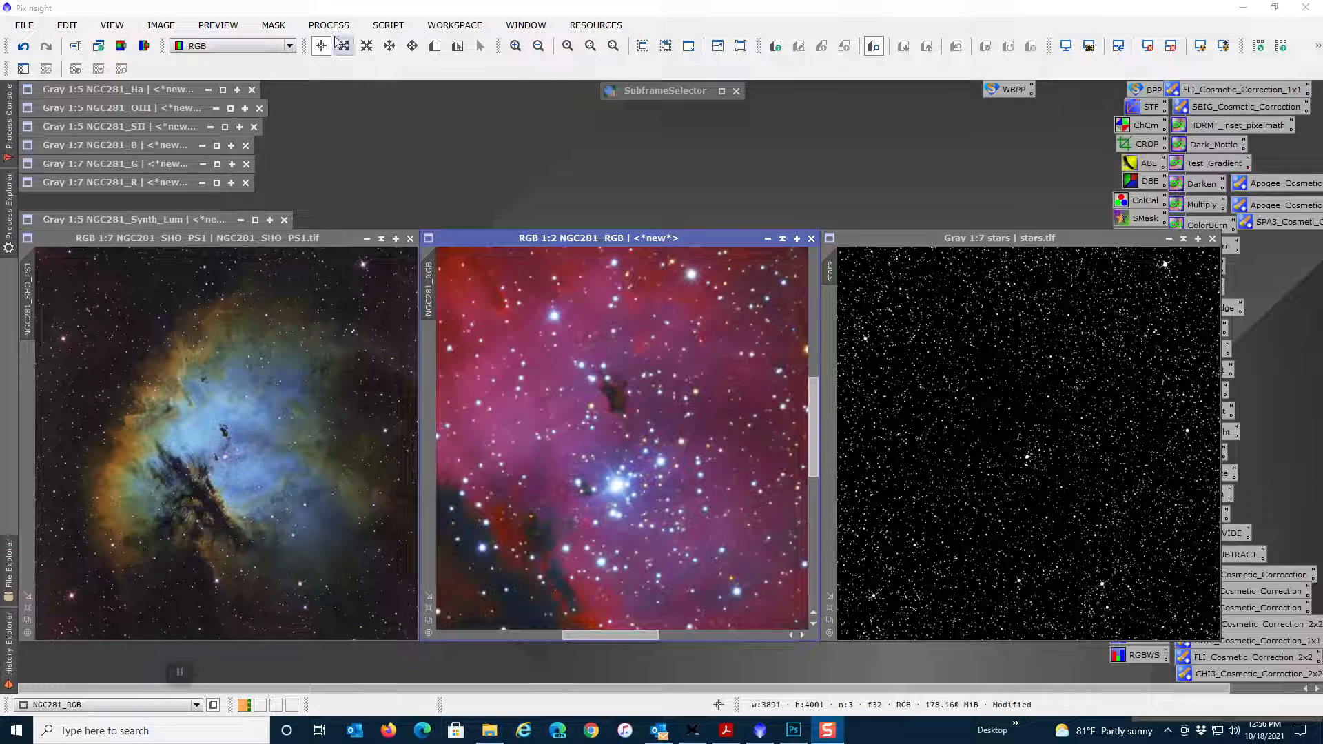
Extract the CIE L*a*b* lightness of NGC281_SHO_PS1 into NGC281_SHO_PS1_L and set it aside
{"action": "left_click", "coordinate": [328, 25]}
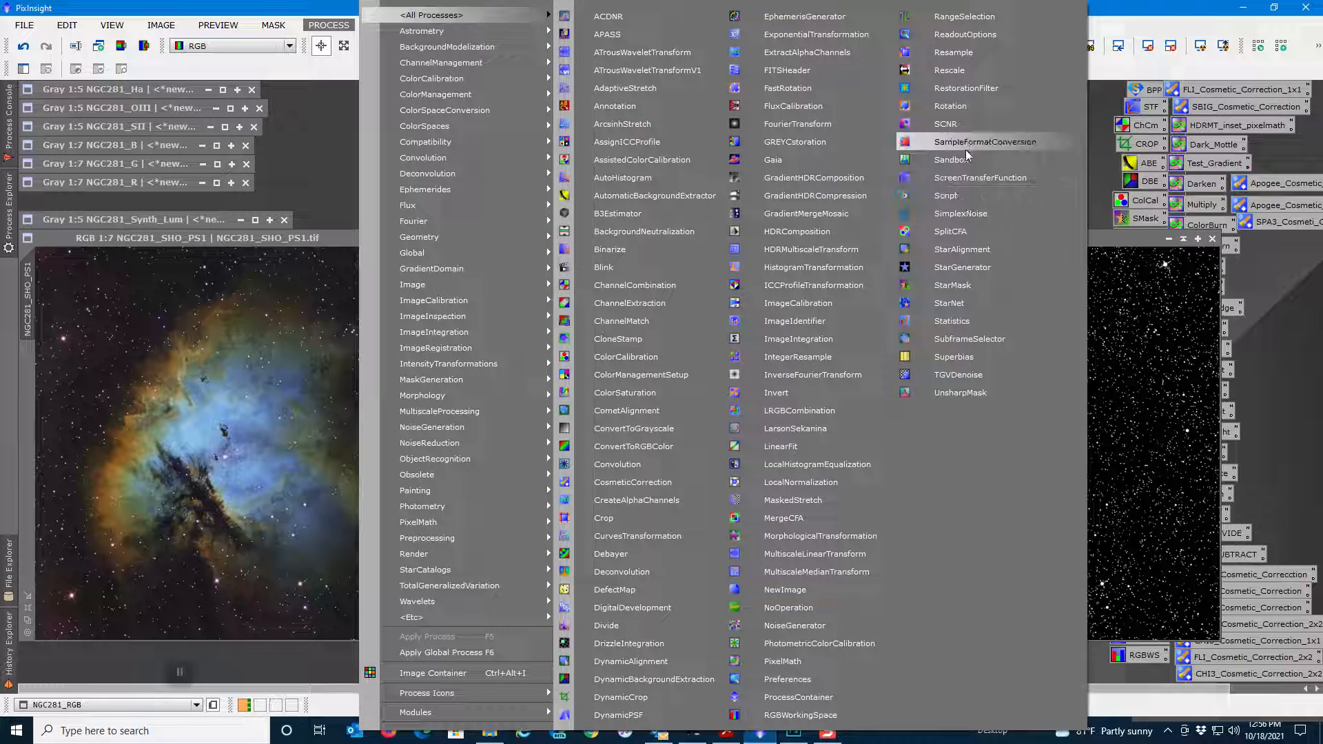
{"action": "mouse_move", "coordinate": [952, 285]}
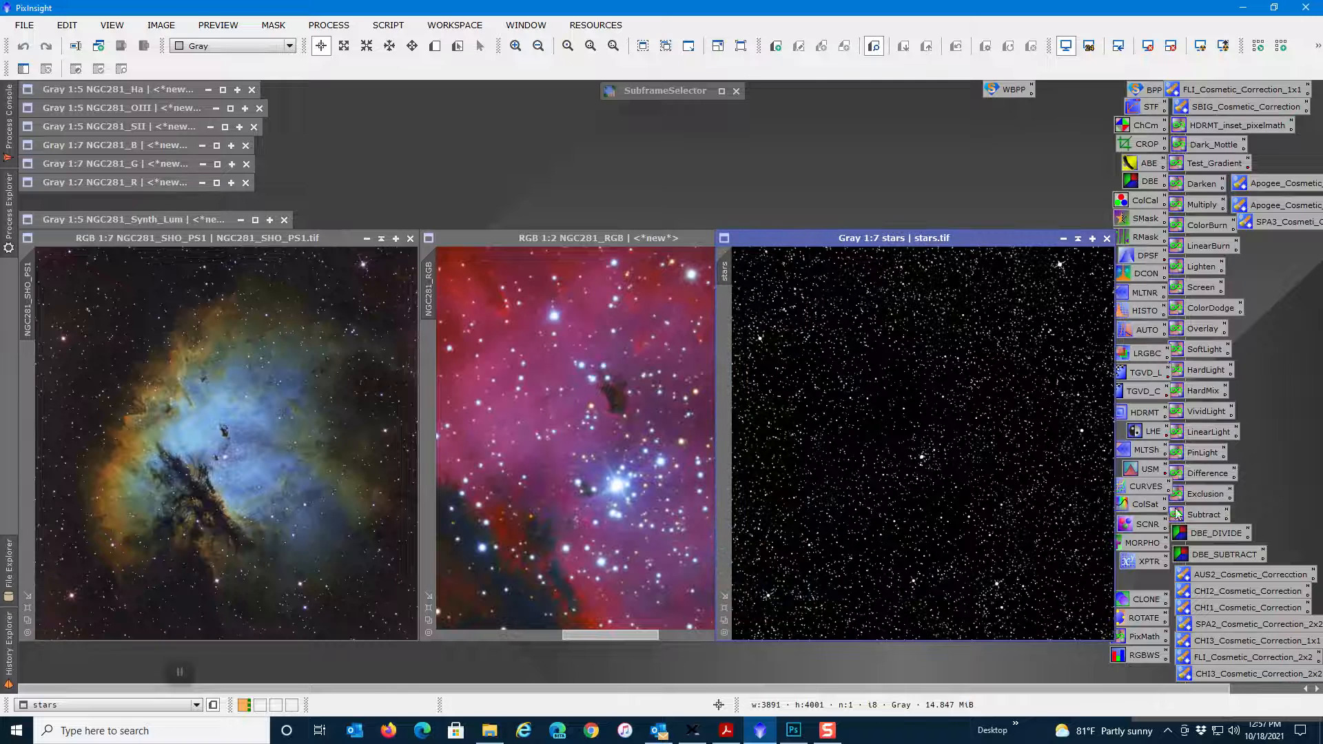
{"action": "left_click", "coordinate": [1127, 504]}
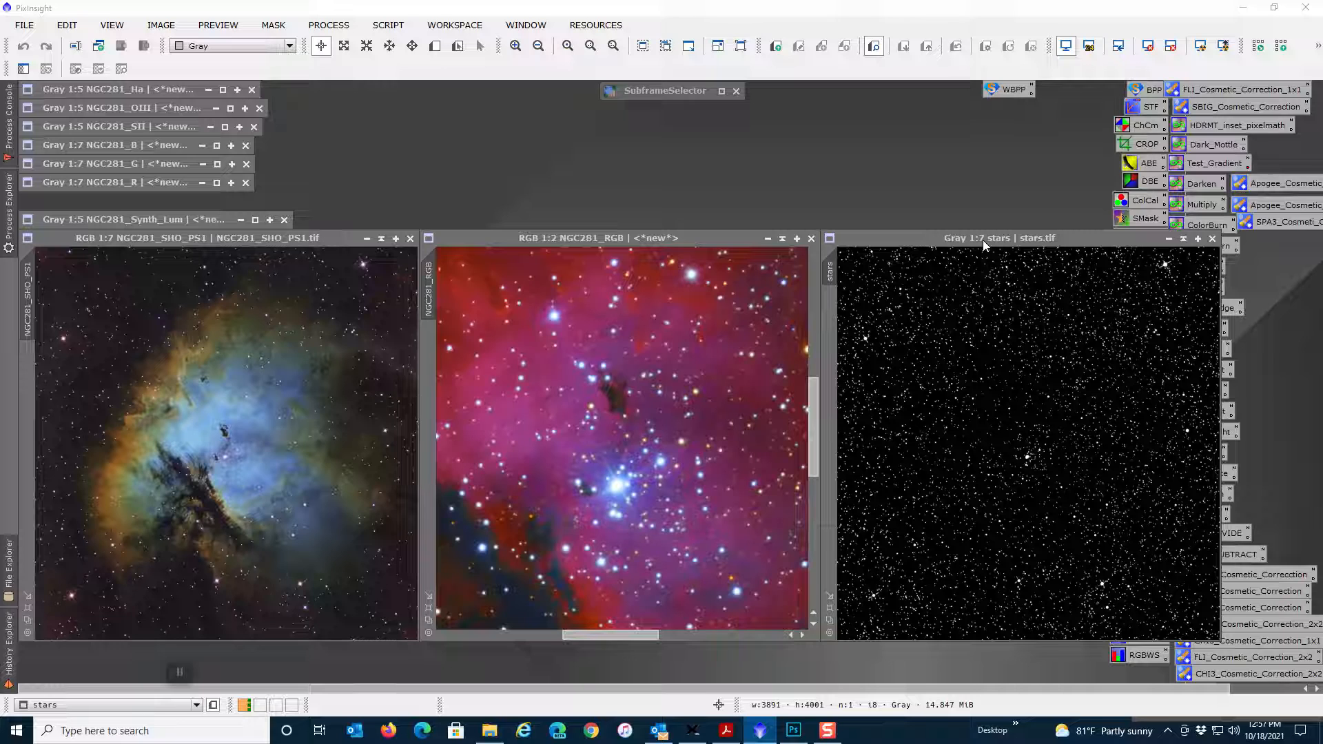
{"action": "mouse_move", "coordinate": [1032, 437]}
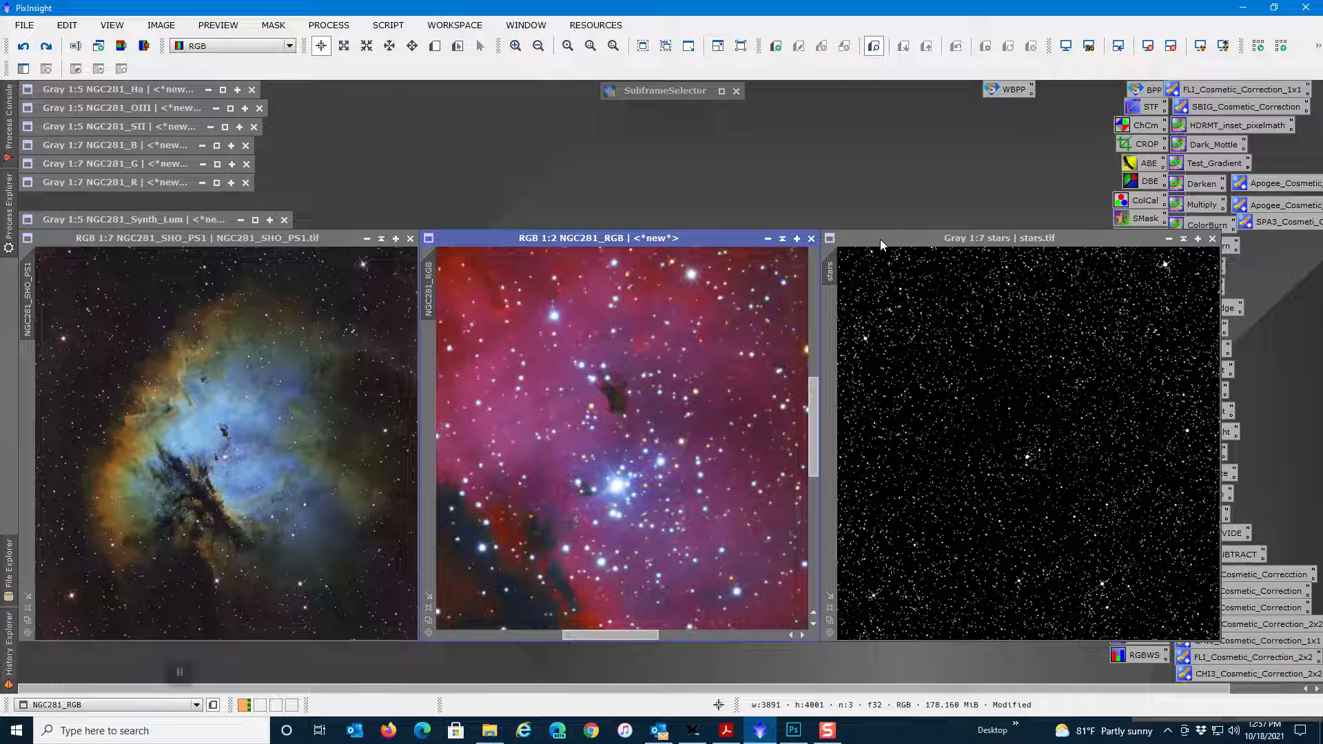
{"action": "mouse_move", "coordinate": [270, 246]}
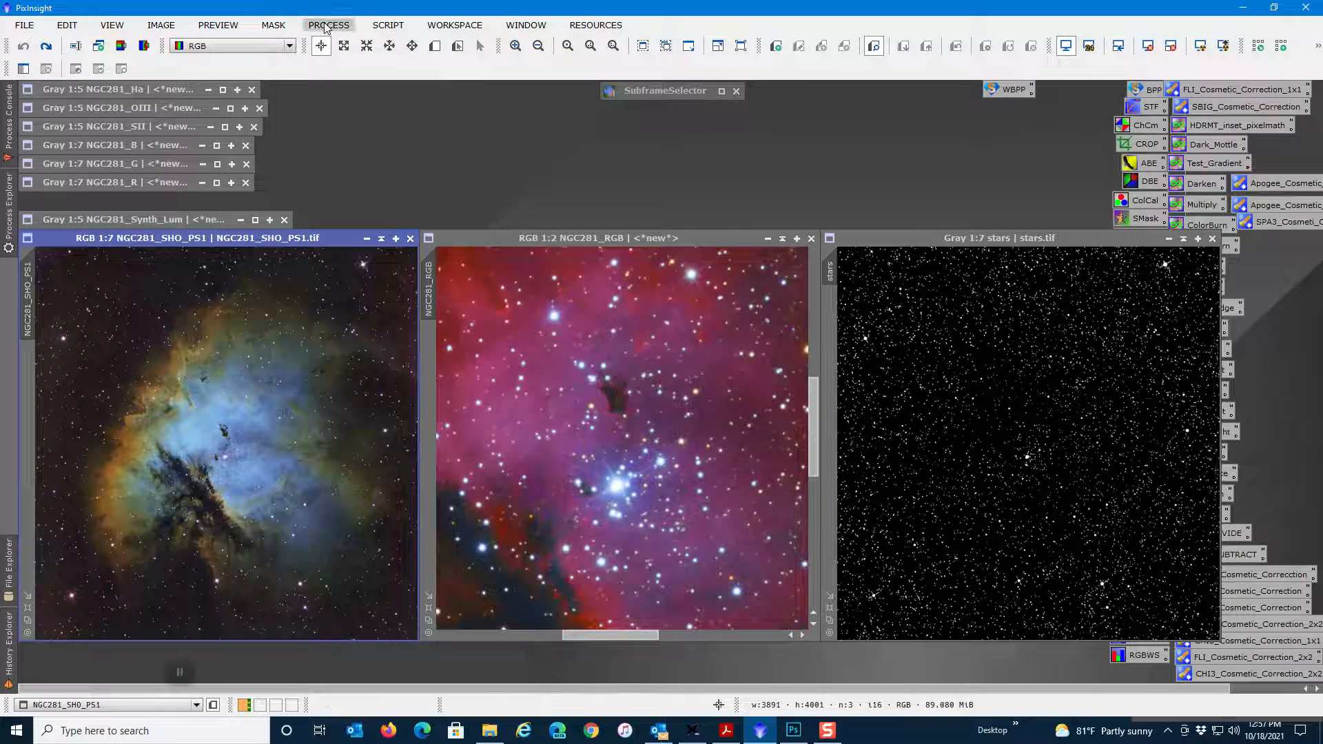
{"action": "left_click", "coordinate": [328, 25]}
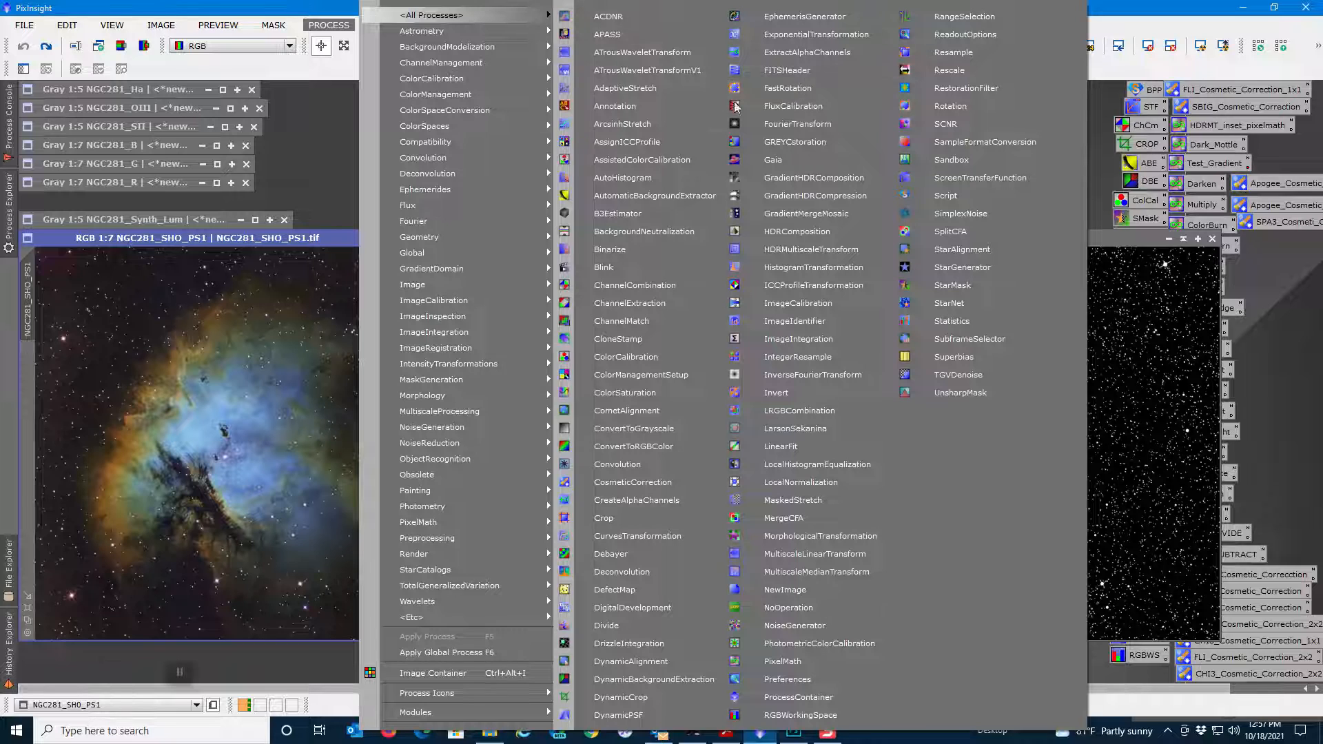
{"action": "left_click", "coordinate": [628, 303]}
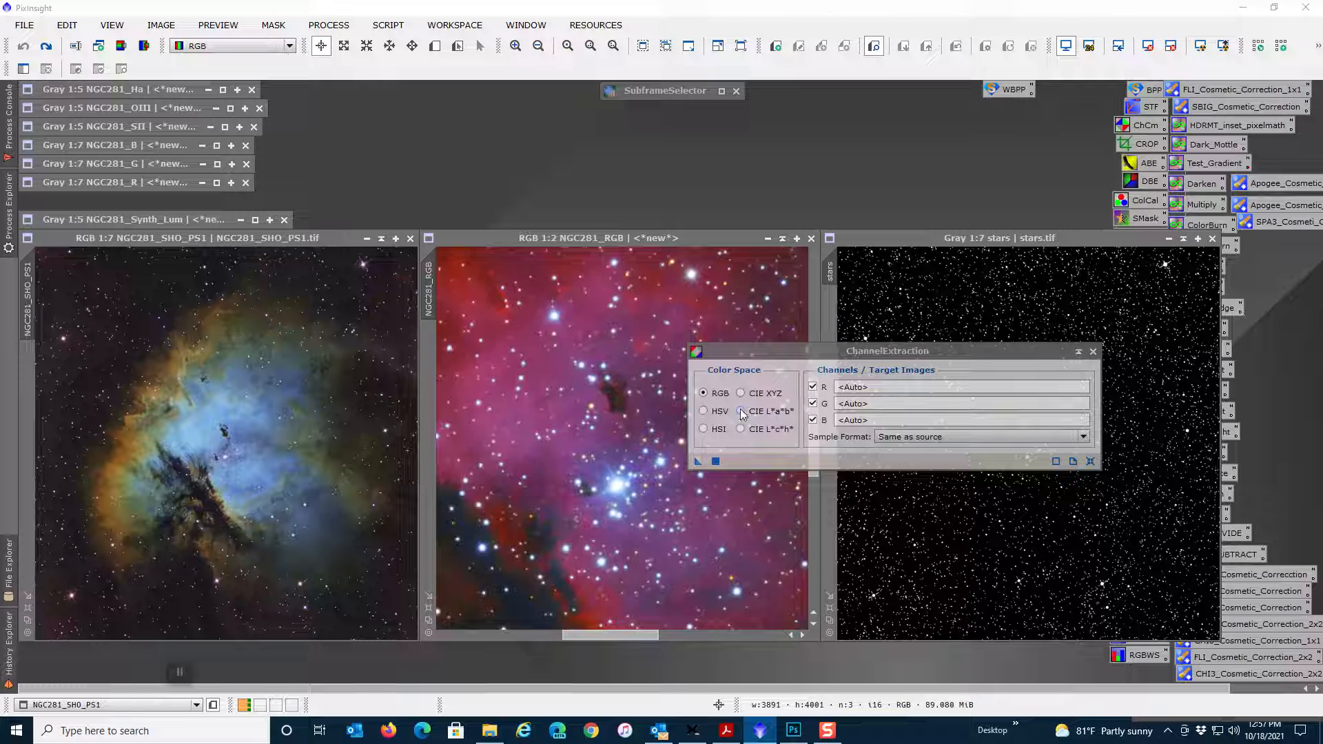
{"action": "left_click", "coordinate": [740, 411]}
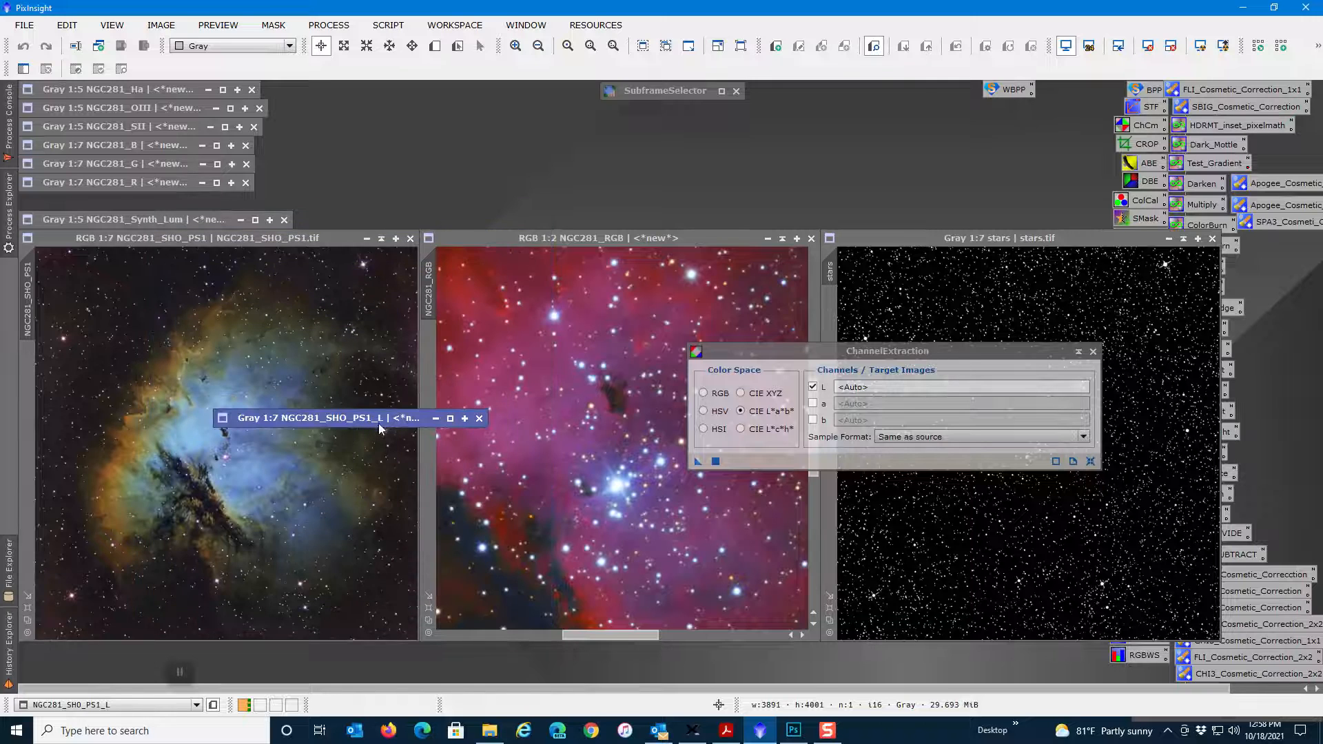
{"action": "left_click_drag", "start_coordinate": [317, 416], "coordinate": [683, 107]}
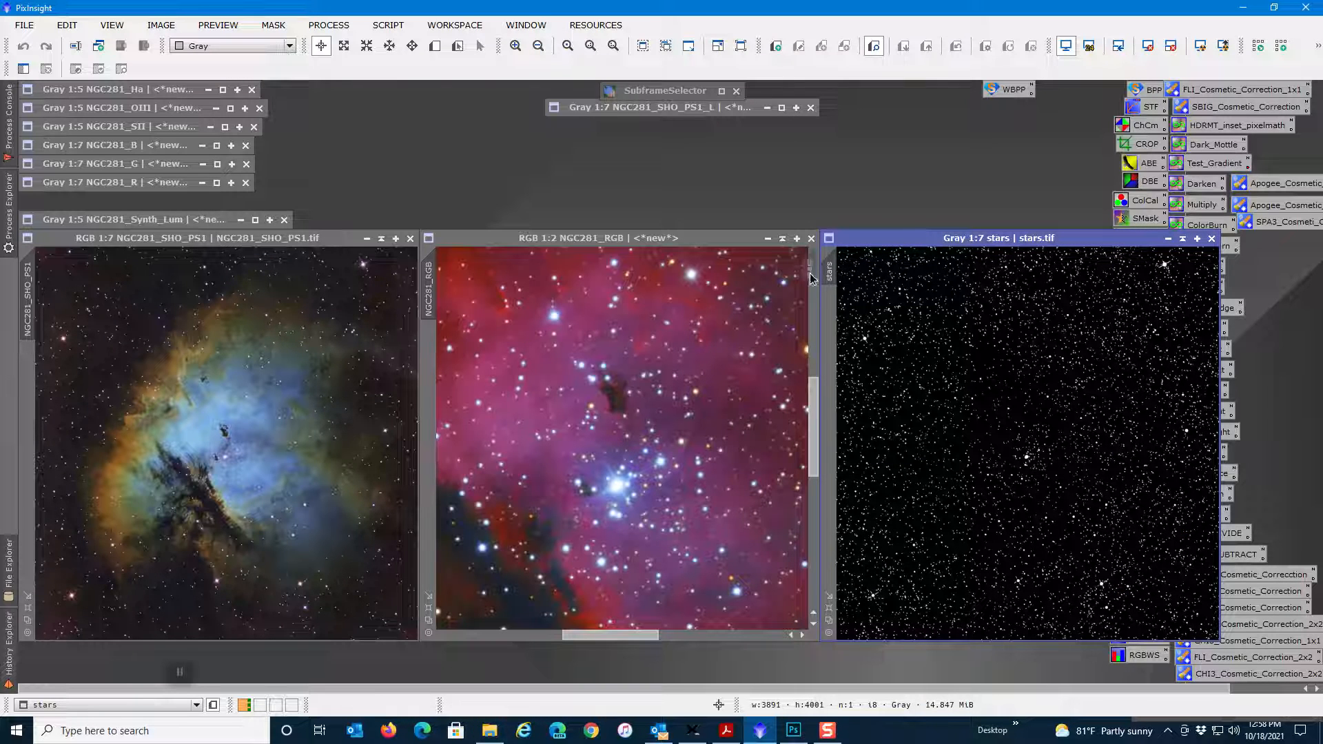
{"action": "mouse_move", "coordinate": [39, 401]}
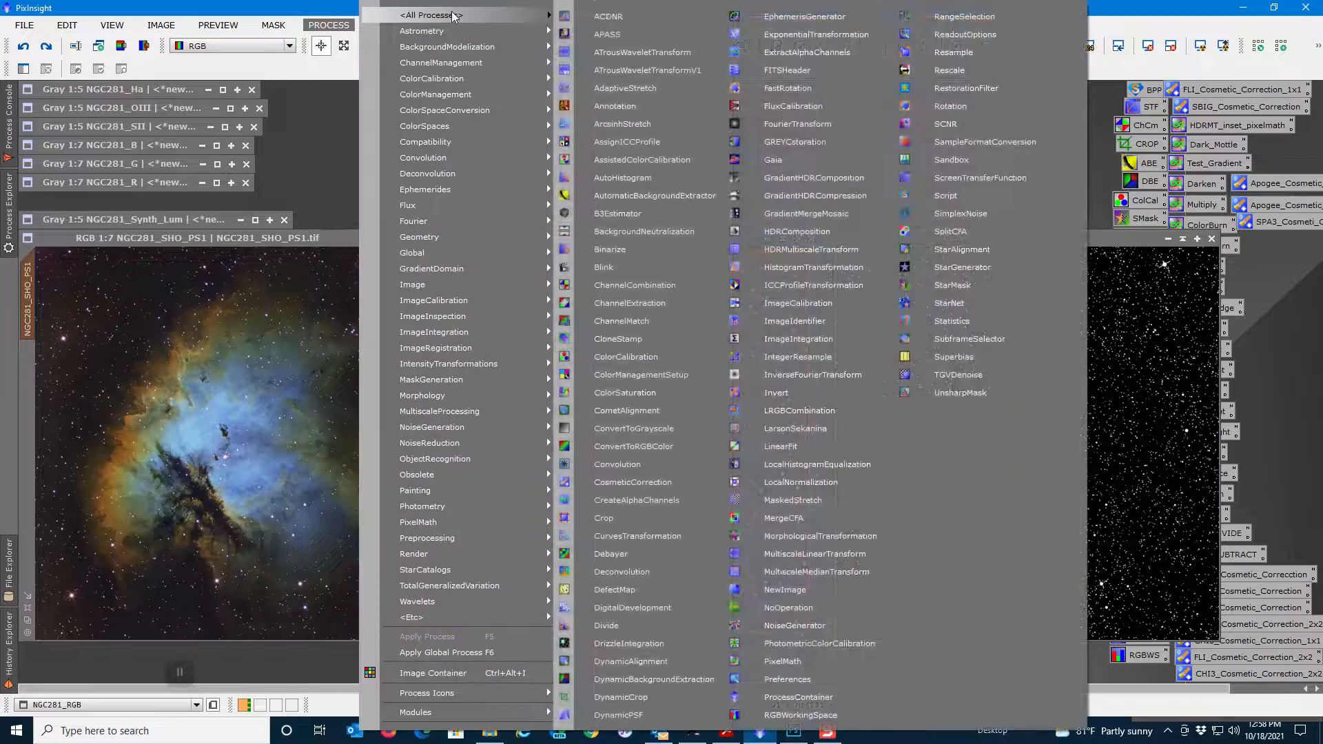
{"action": "mouse_move", "coordinate": [781, 661]}
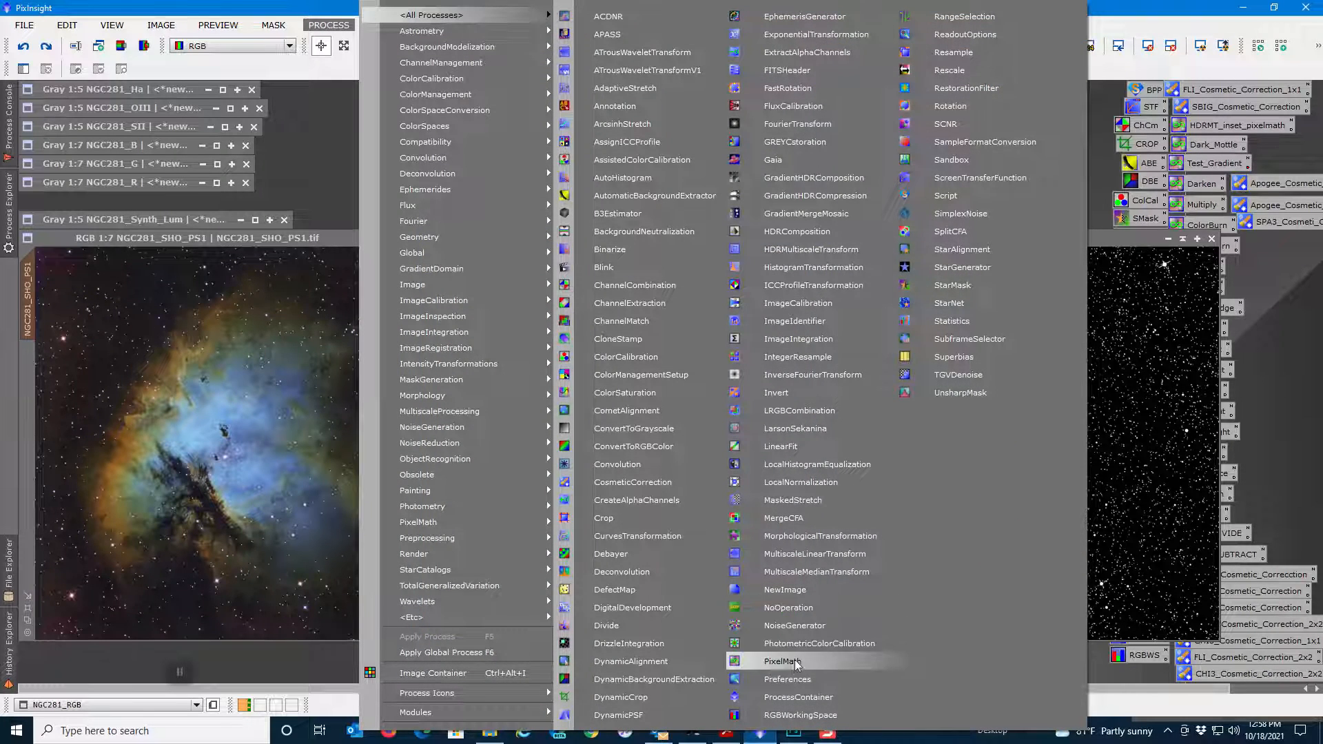
Build a PixelMath expression referencing NGC281_RGB in the Expression Editor
{"action": "left_click", "coordinate": [783, 661]}
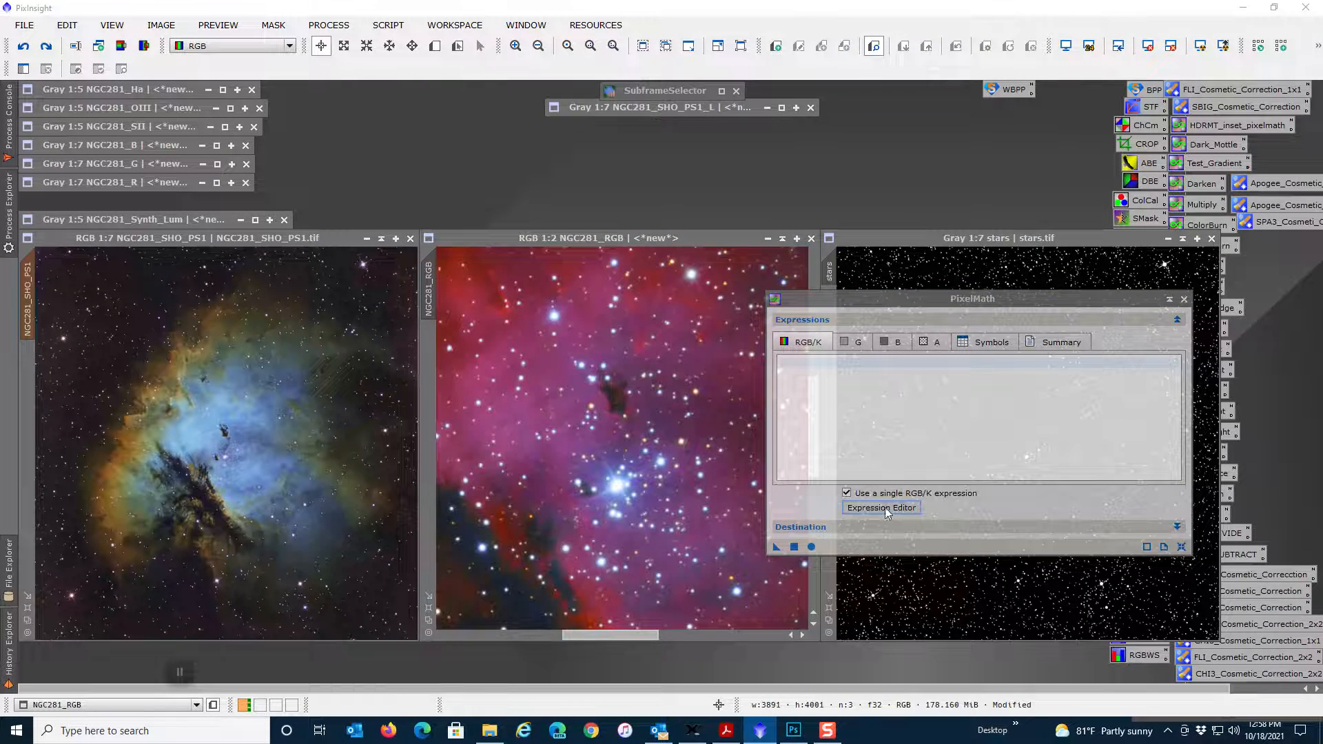
{"action": "left_click", "coordinate": [881, 507]}
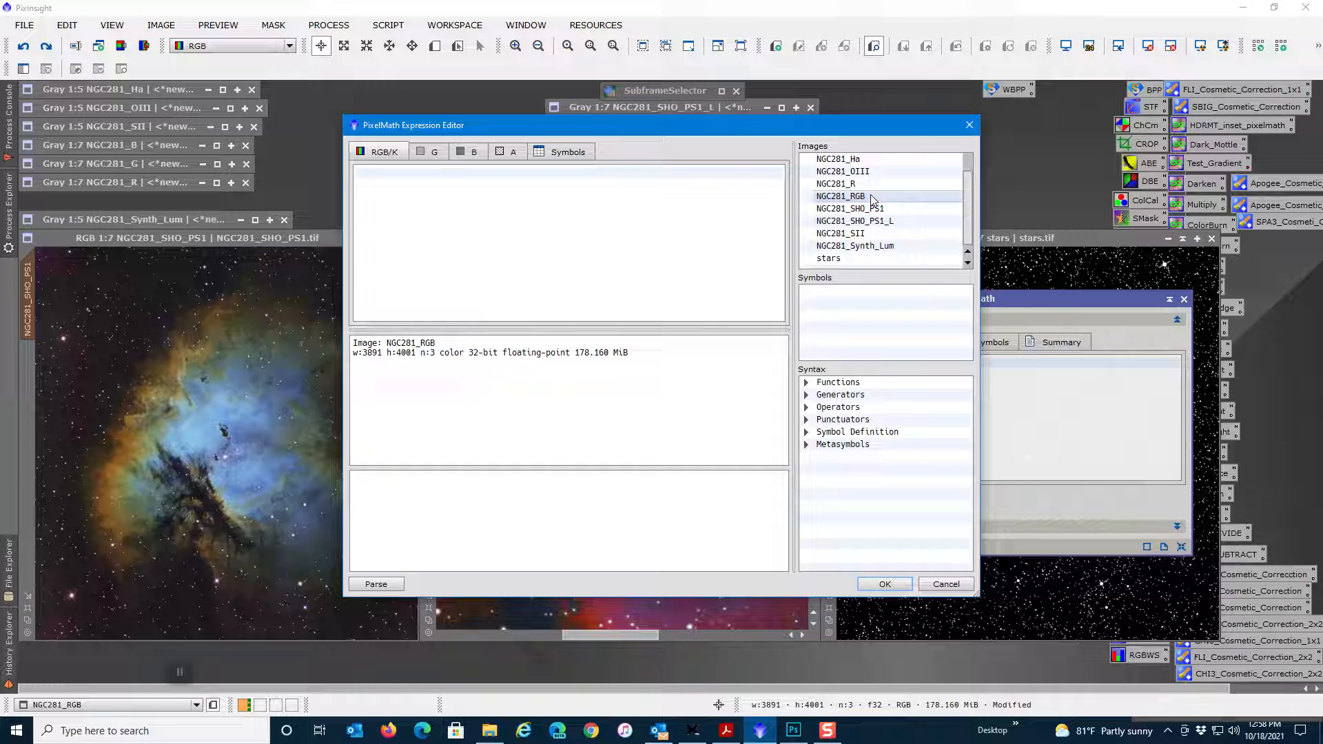
{"action": "double_click", "coordinate": [841, 196]}
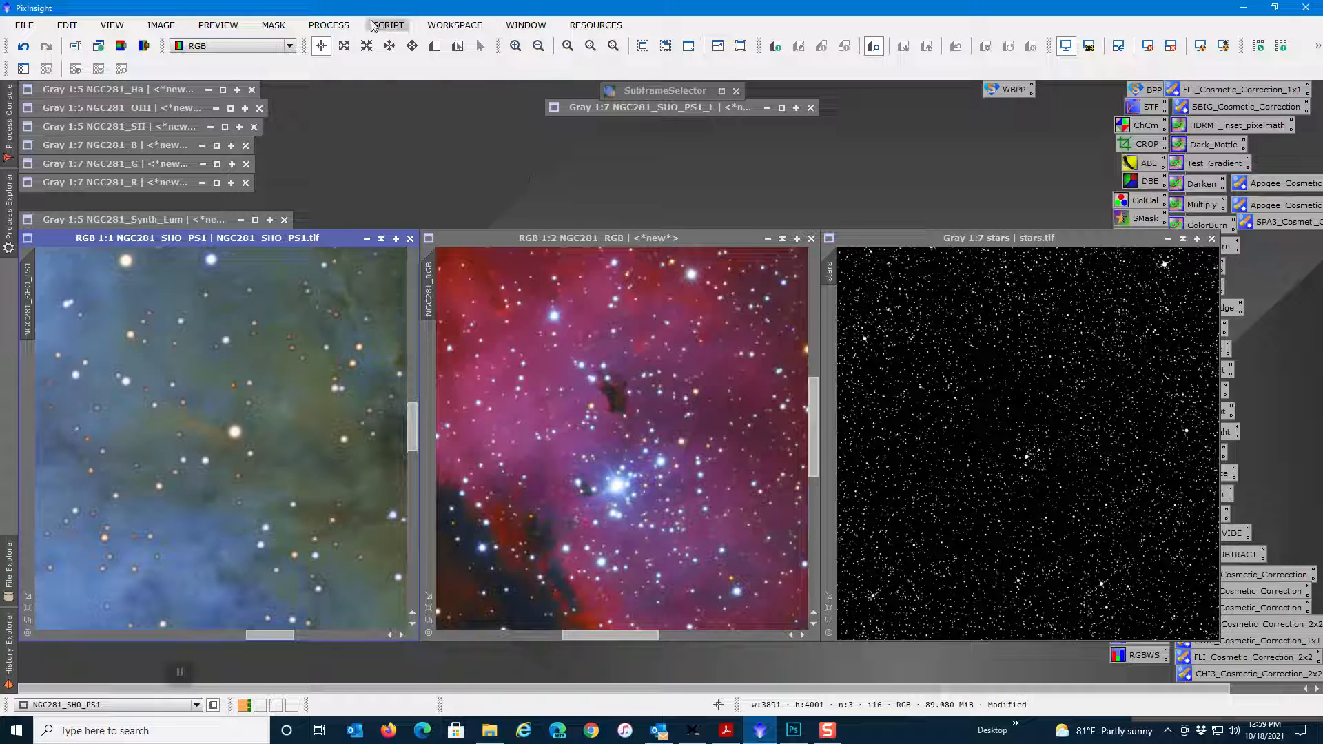
Set NGC281_SHO_PS1_L as the lightness source in LRGBCombination
{"action": "left_click", "coordinate": [328, 25]}
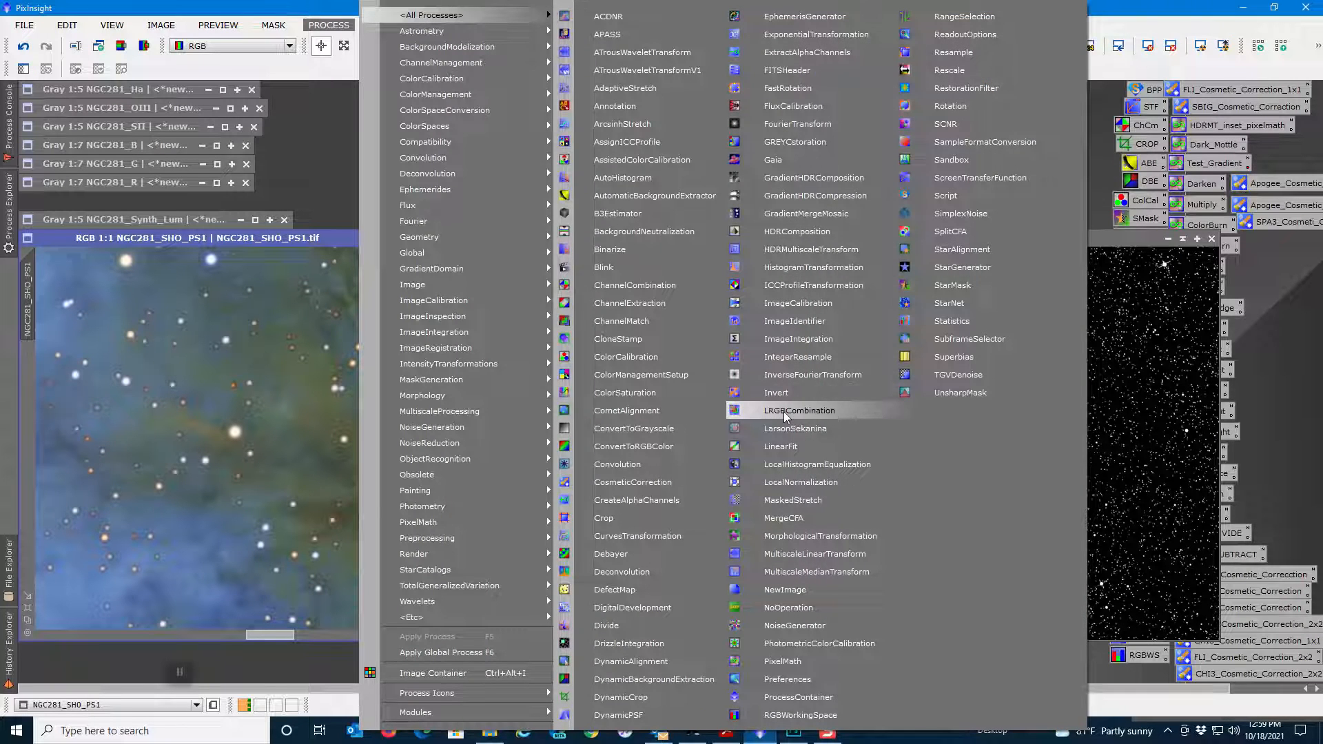
{"action": "left_click", "coordinate": [799, 410]}
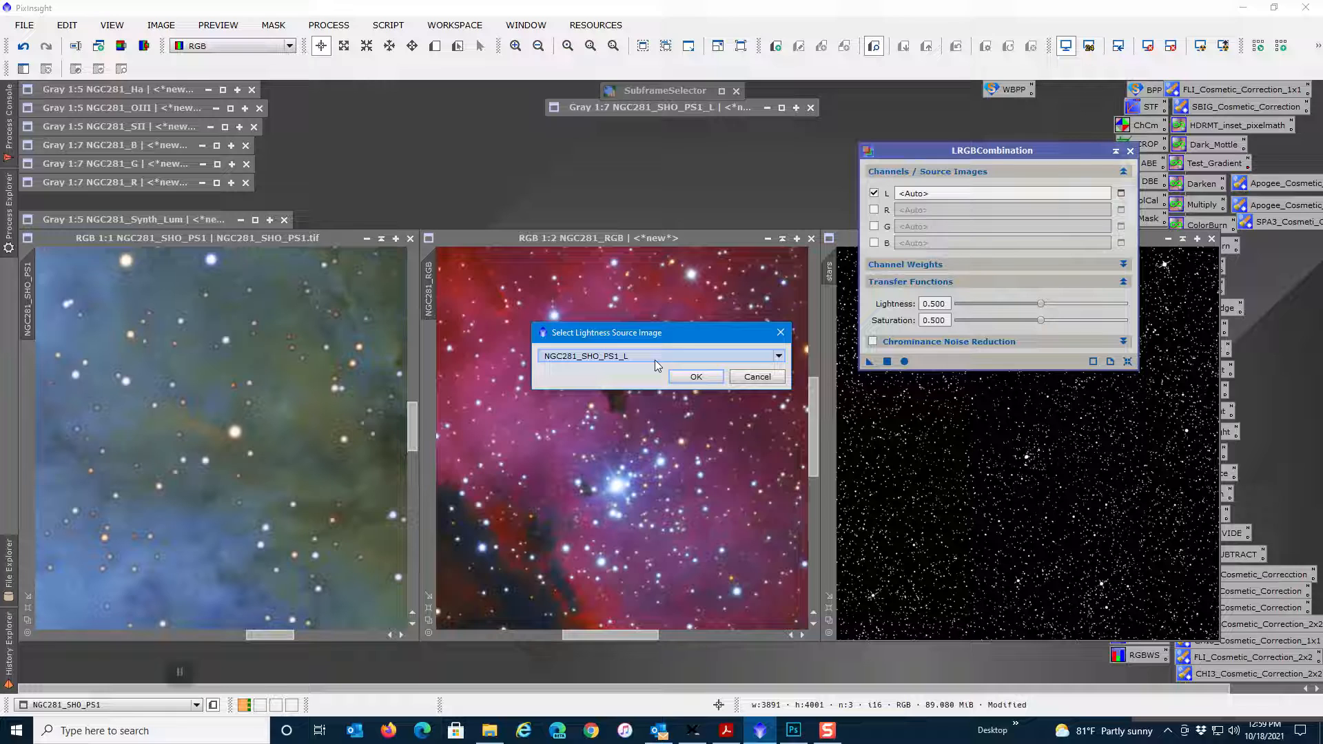
{"action": "left_click", "coordinate": [696, 376]}
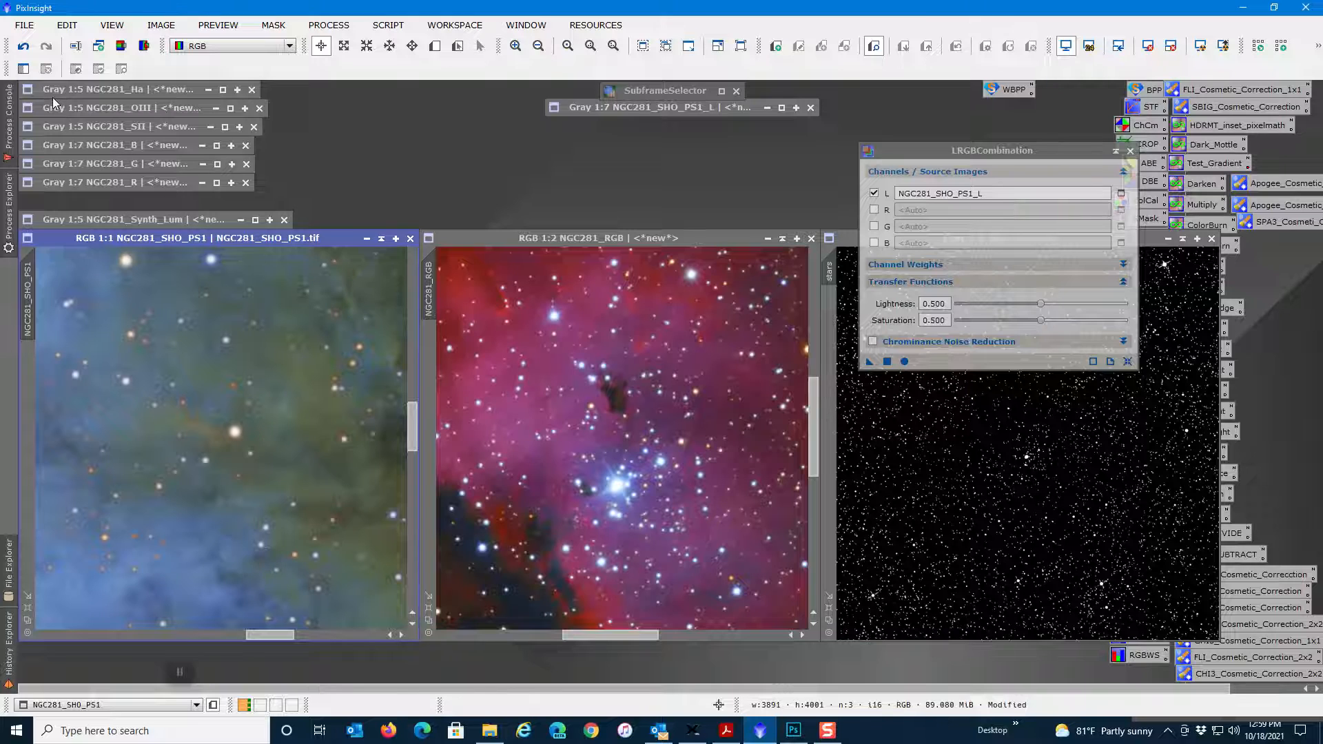
{"action": "mouse_move", "coordinate": [72, 344]}
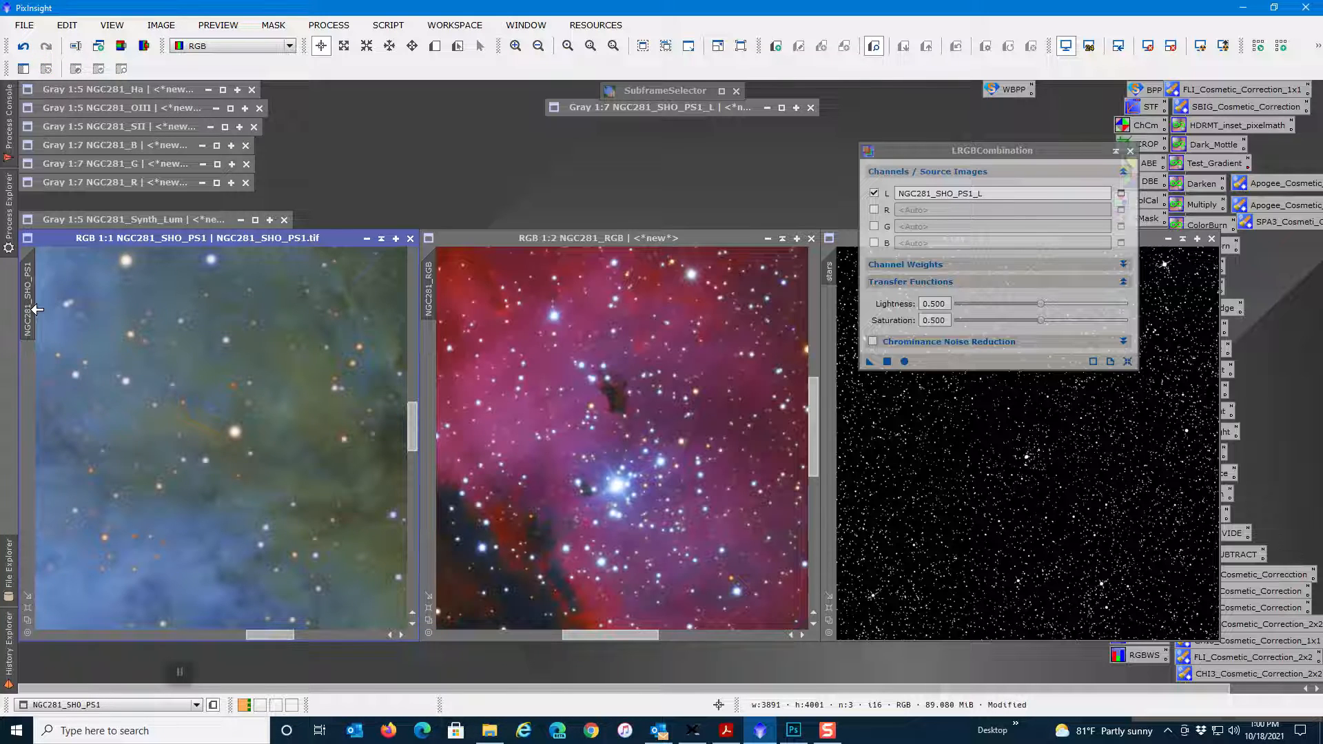
Duplicate NGC281_SHO_PS1 as NGC281_SHO_PS1_clone beside the original
{"action": "right_click", "coordinate": [62, 317]}
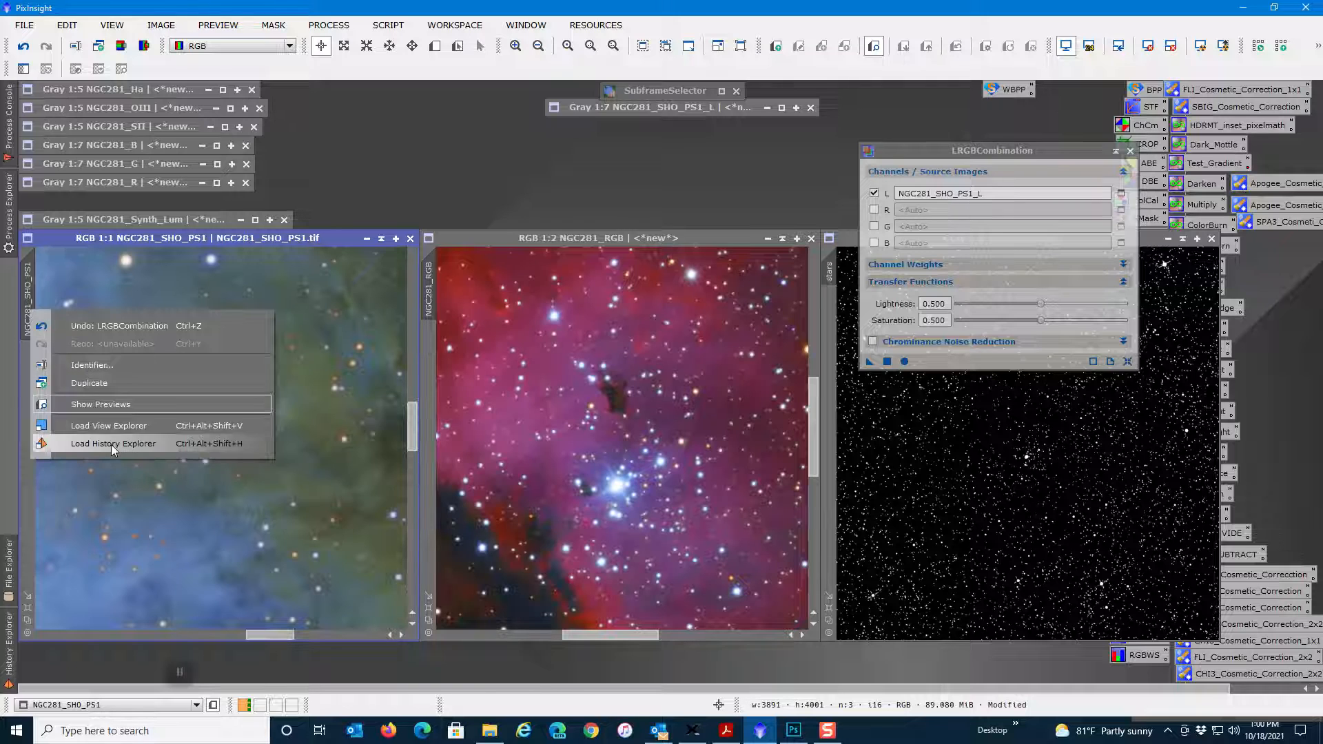
{"action": "left_click", "coordinate": [113, 444]}
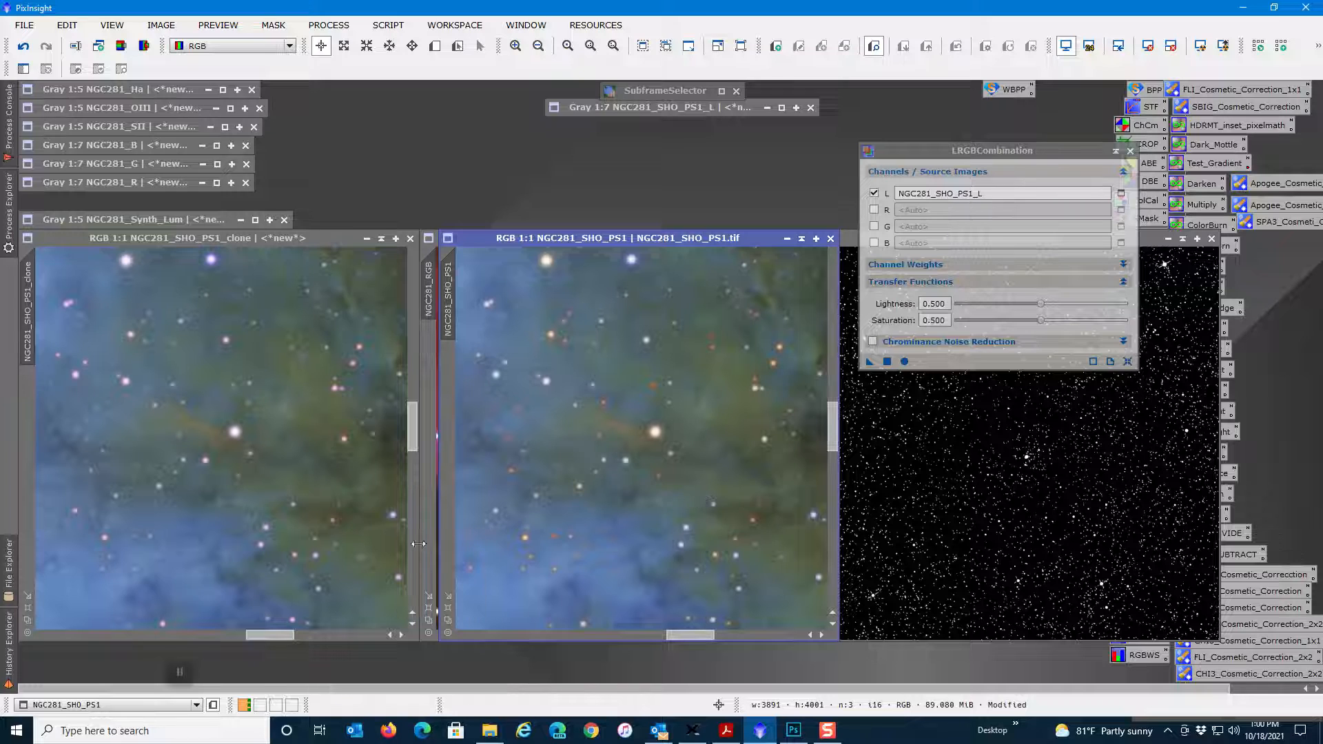
{"action": "mouse_move", "coordinate": [811, 516]}
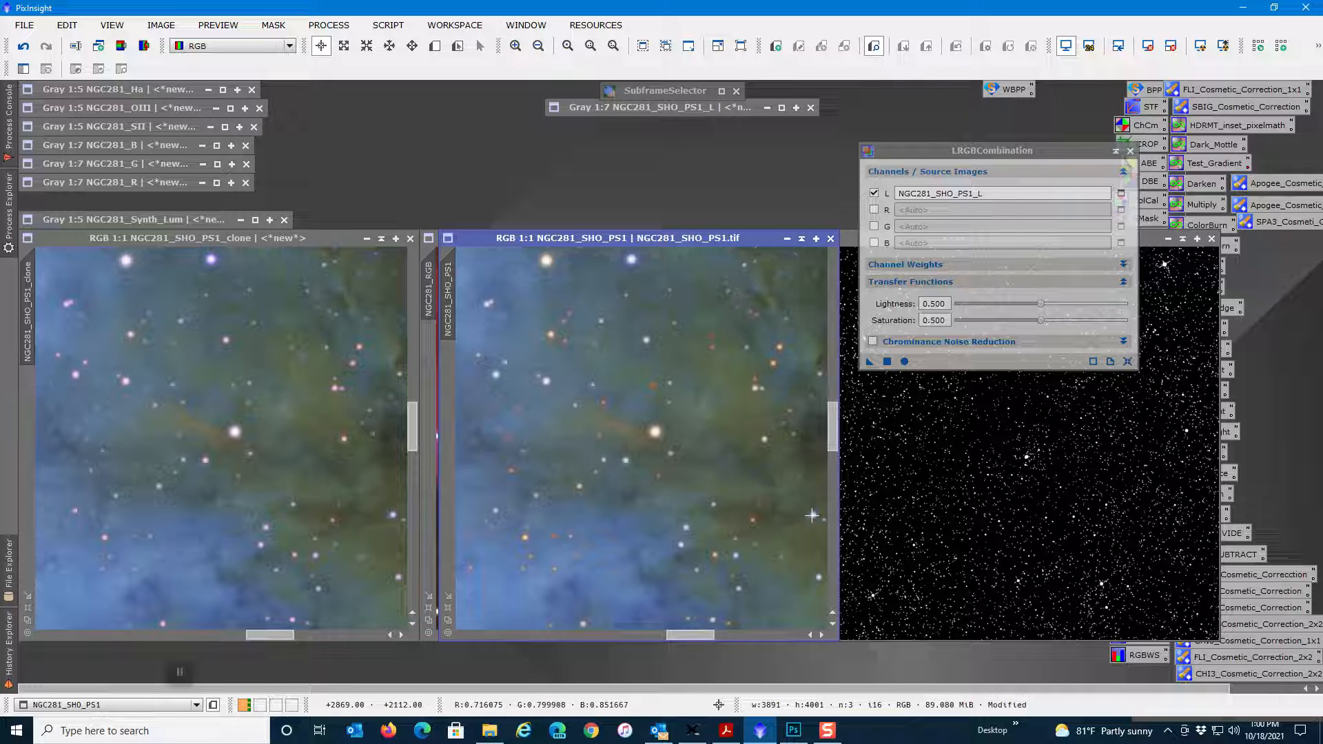
{"action": "mouse_move", "coordinate": [386, 515]}
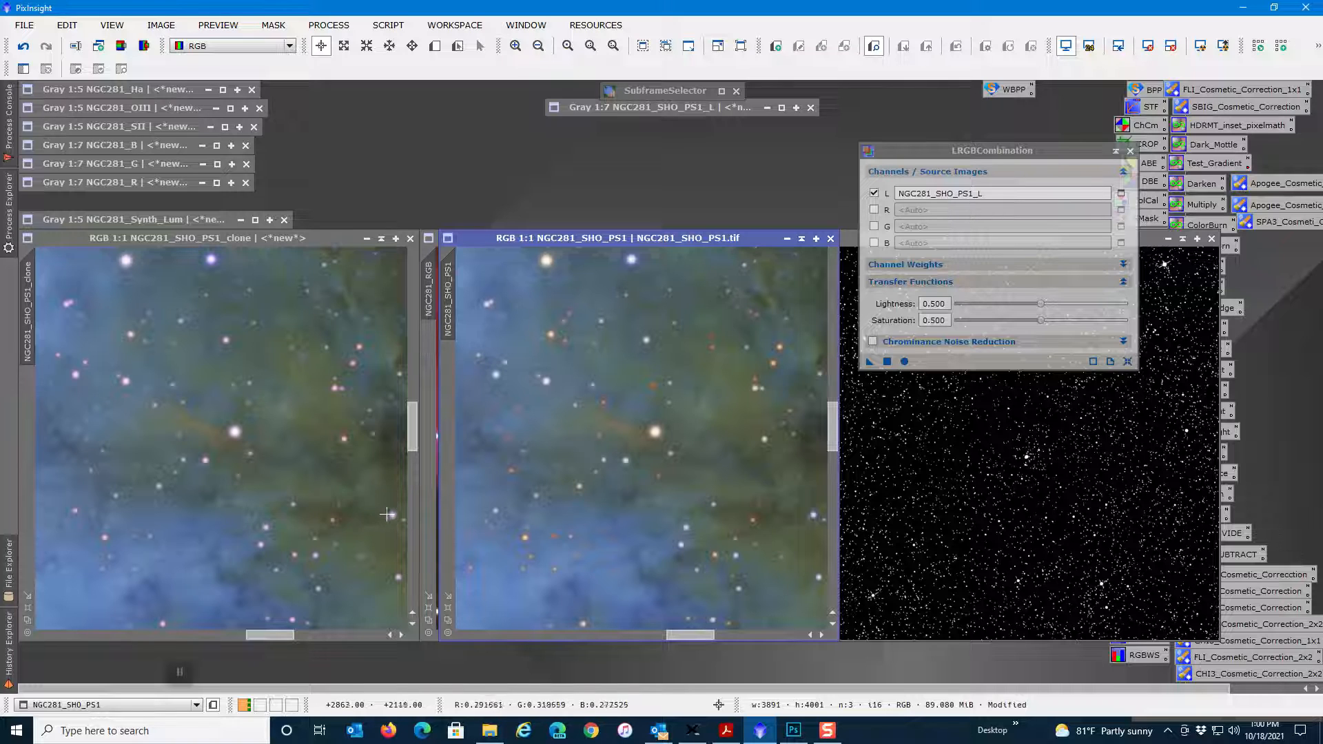
{"action": "mouse_move", "coordinate": [388, 559]}
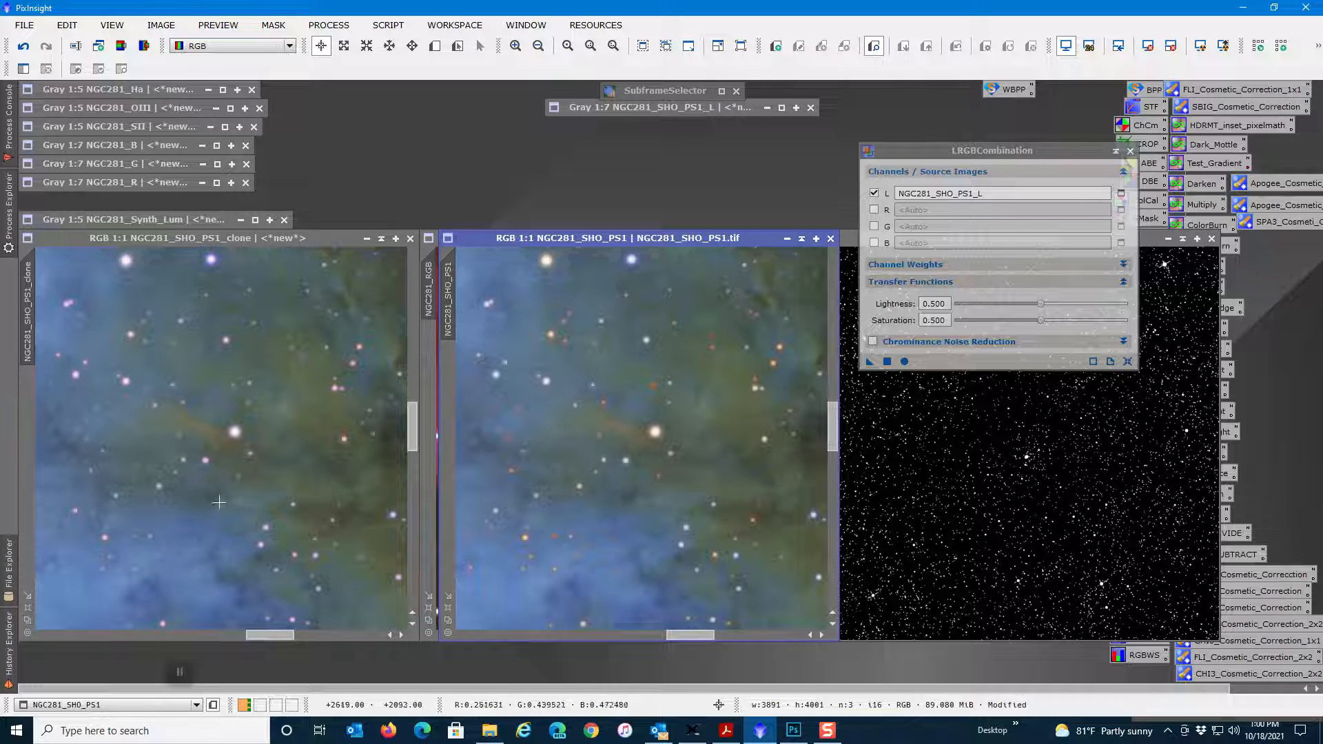
{"action": "mouse_move", "coordinate": [207, 262]}
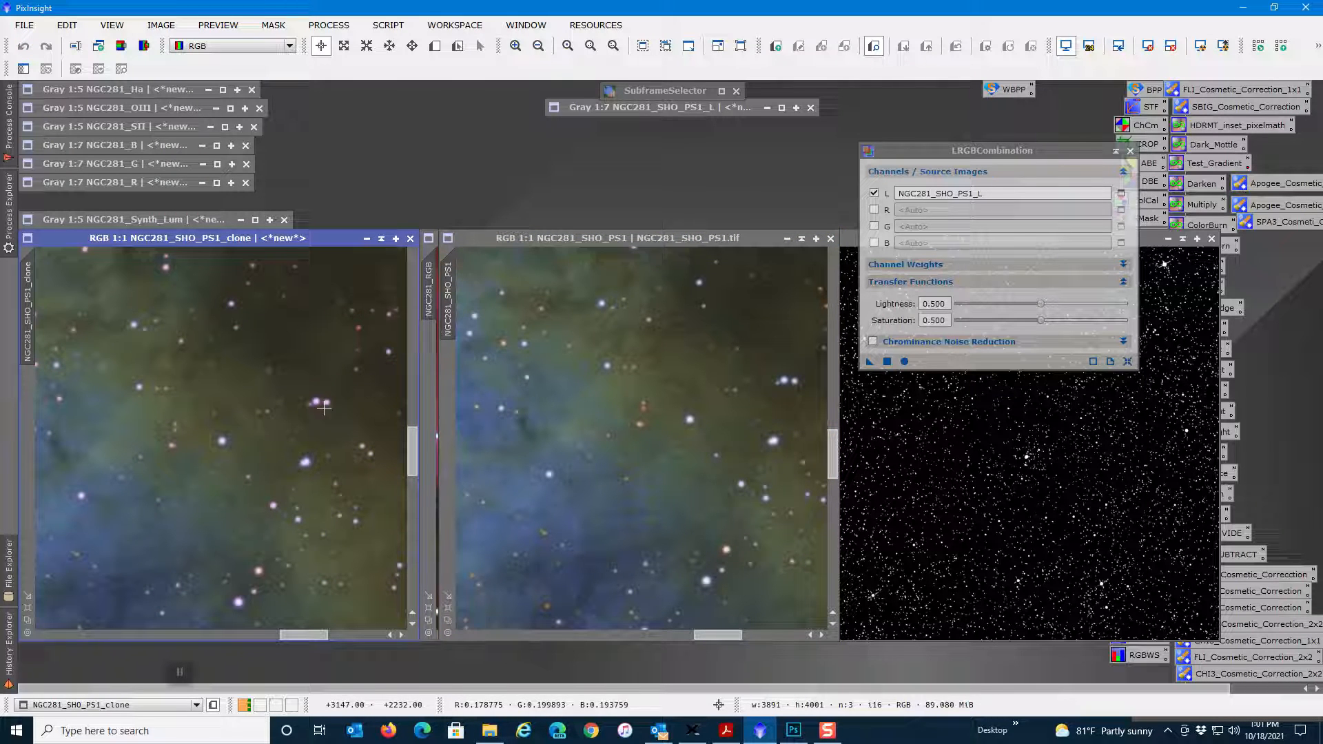
{"action": "mouse_move", "coordinate": [776, 383]}
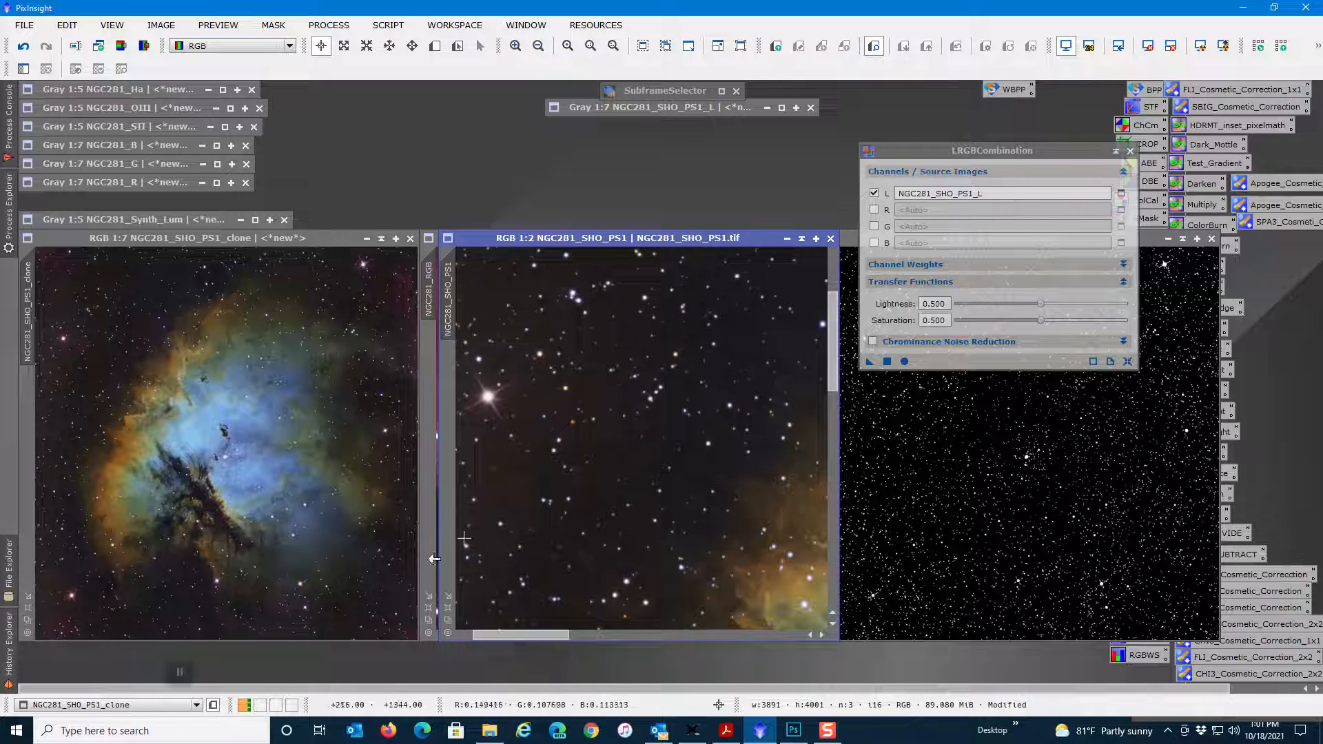
{"action": "mouse_move", "coordinate": [447, 328]}
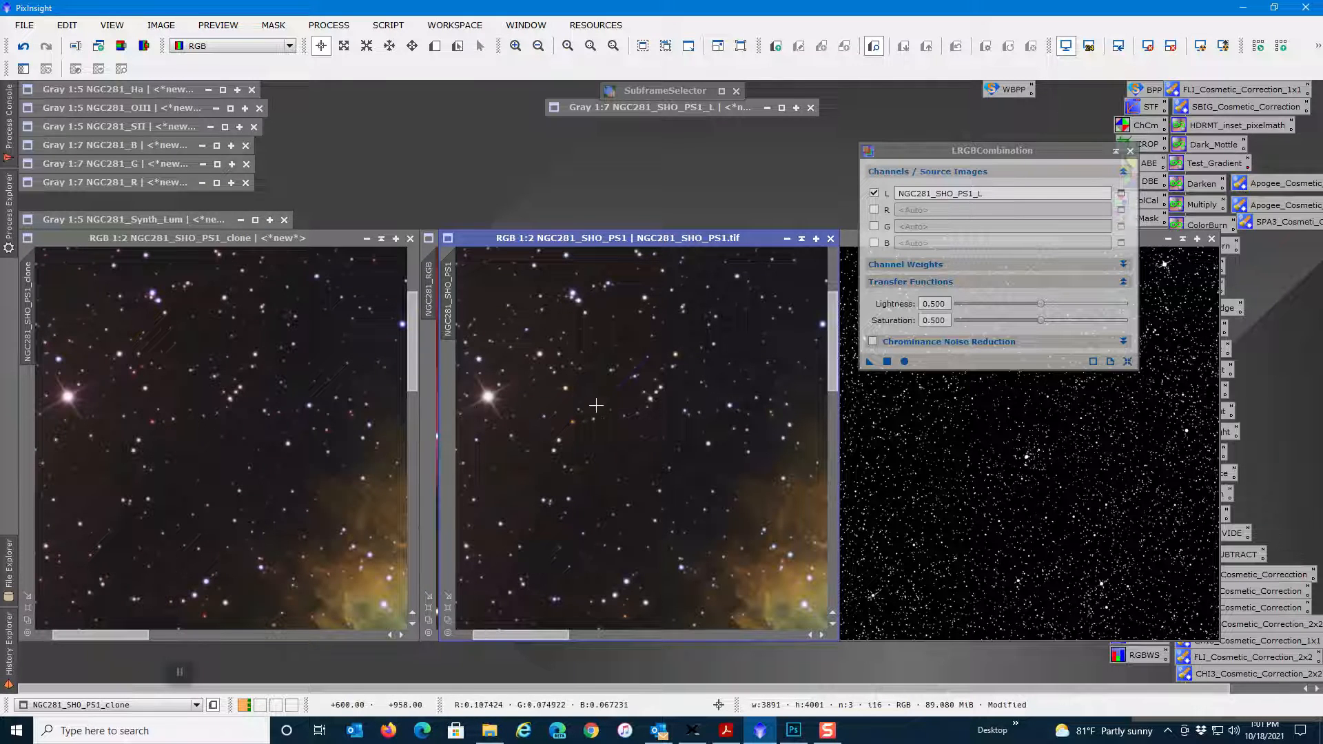
{"action": "mouse_move", "coordinate": [711, 450]}
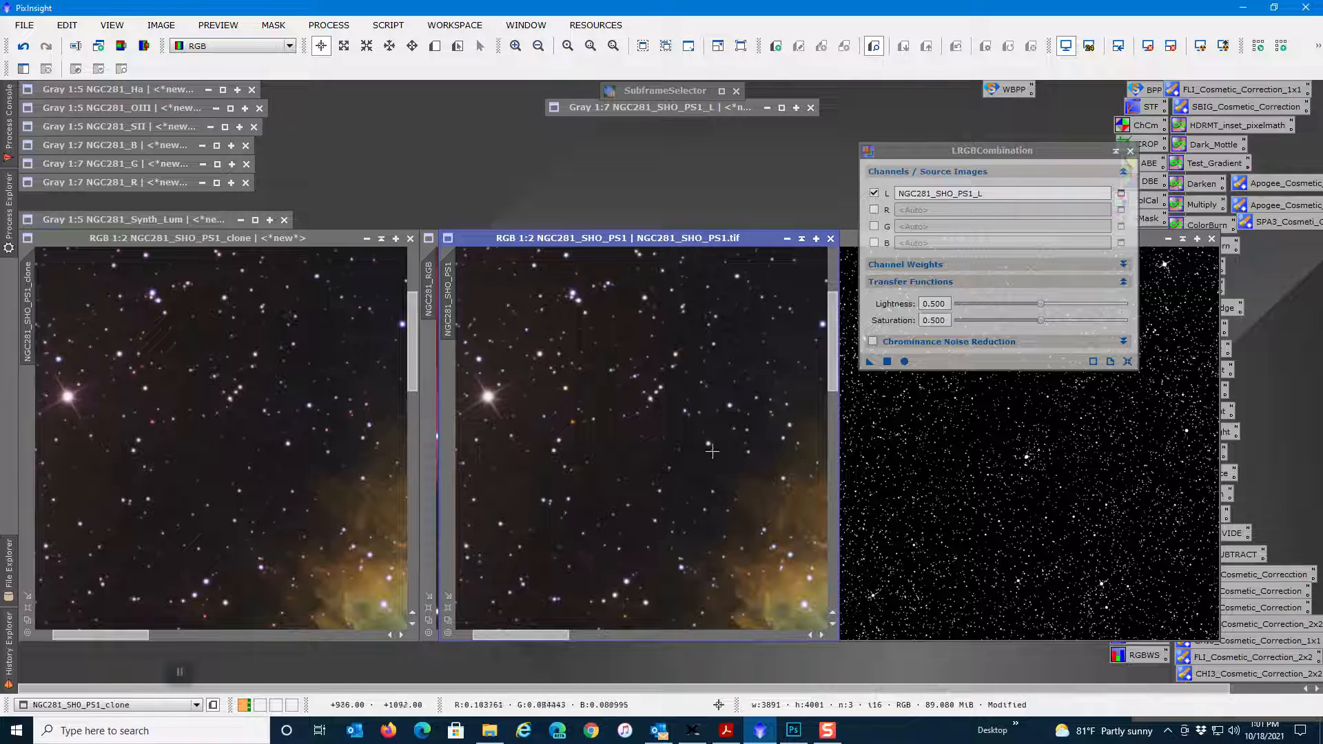
{"action": "mouse_move", "coordinate": [658, 496]}
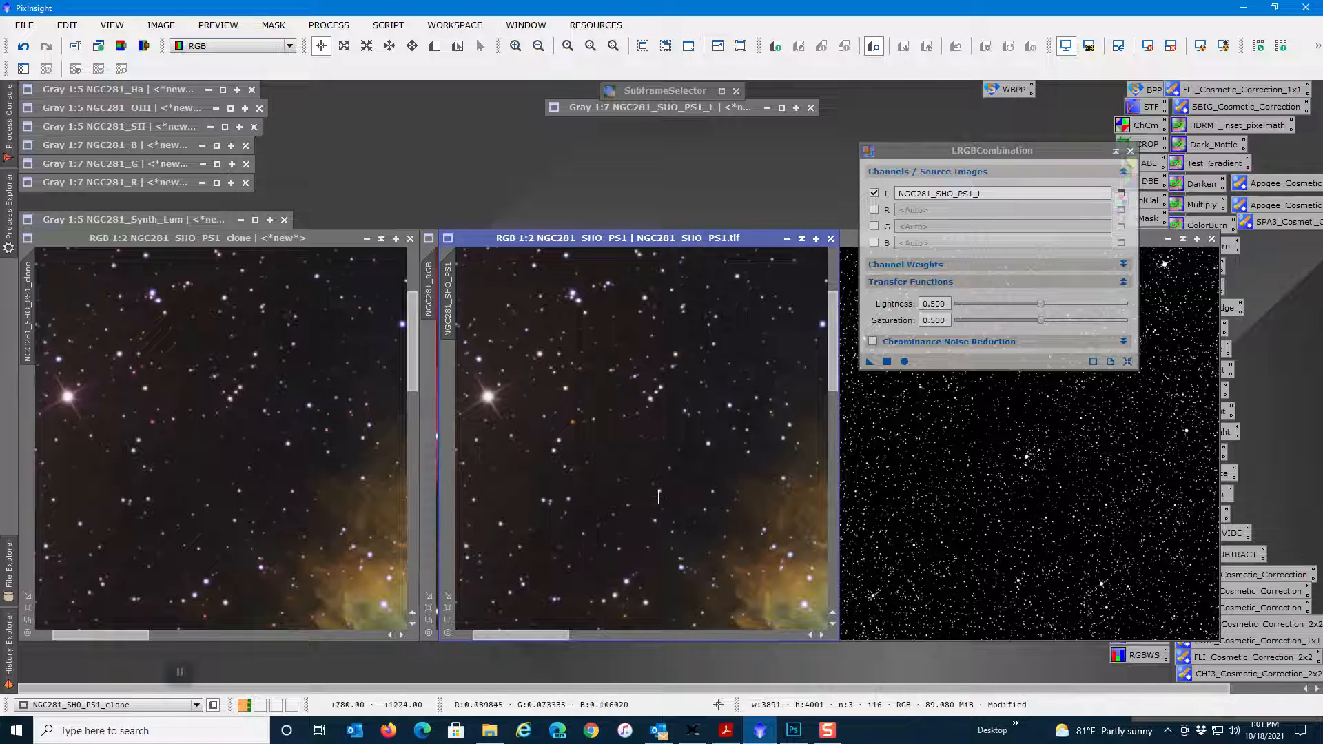